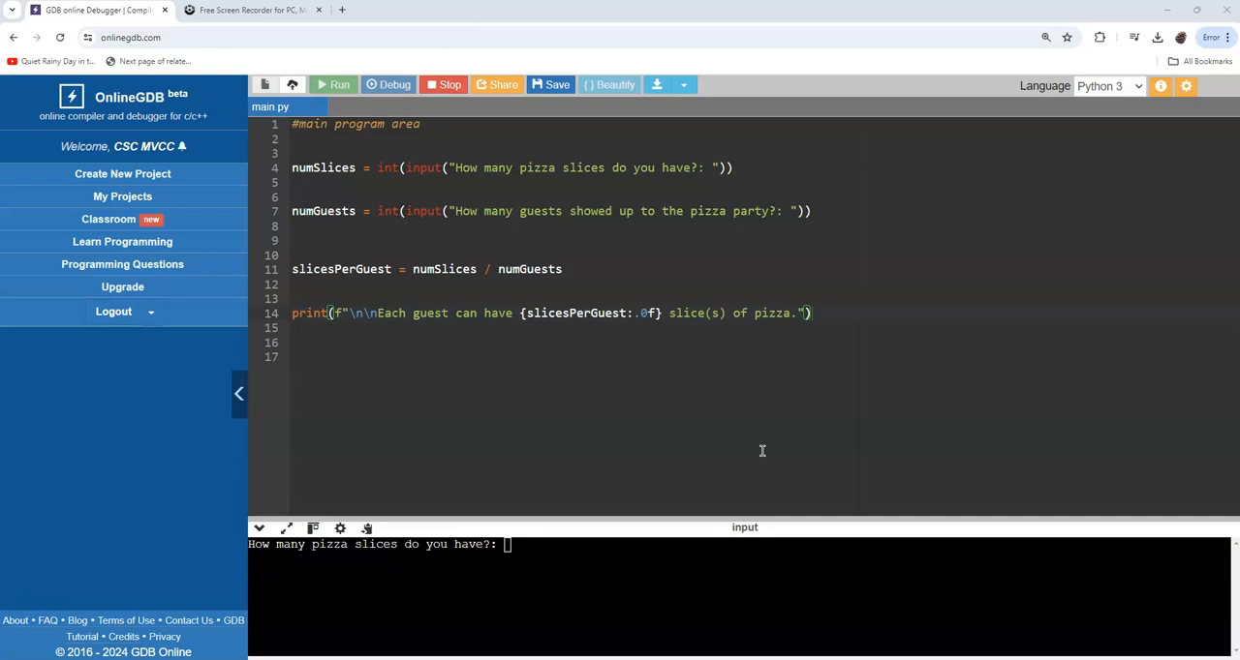
mouse_move(491, 606)
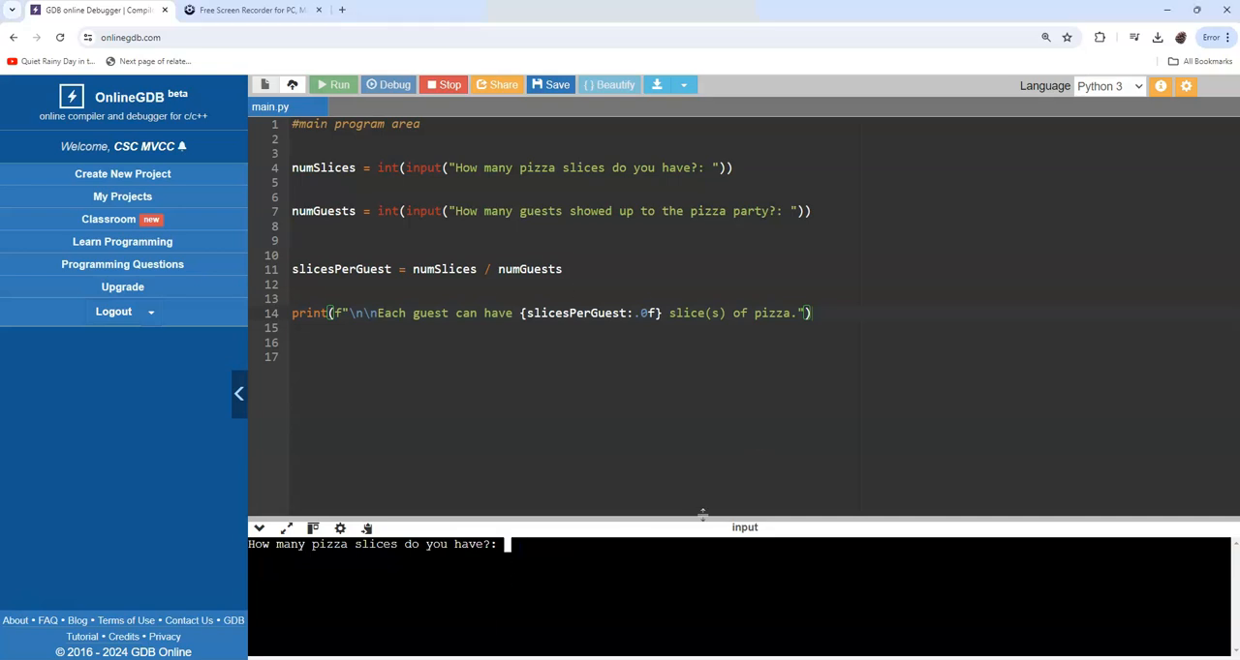
Run the pizza program with 34 slices and 5 guests, getting 7 slices per guest
type("34")
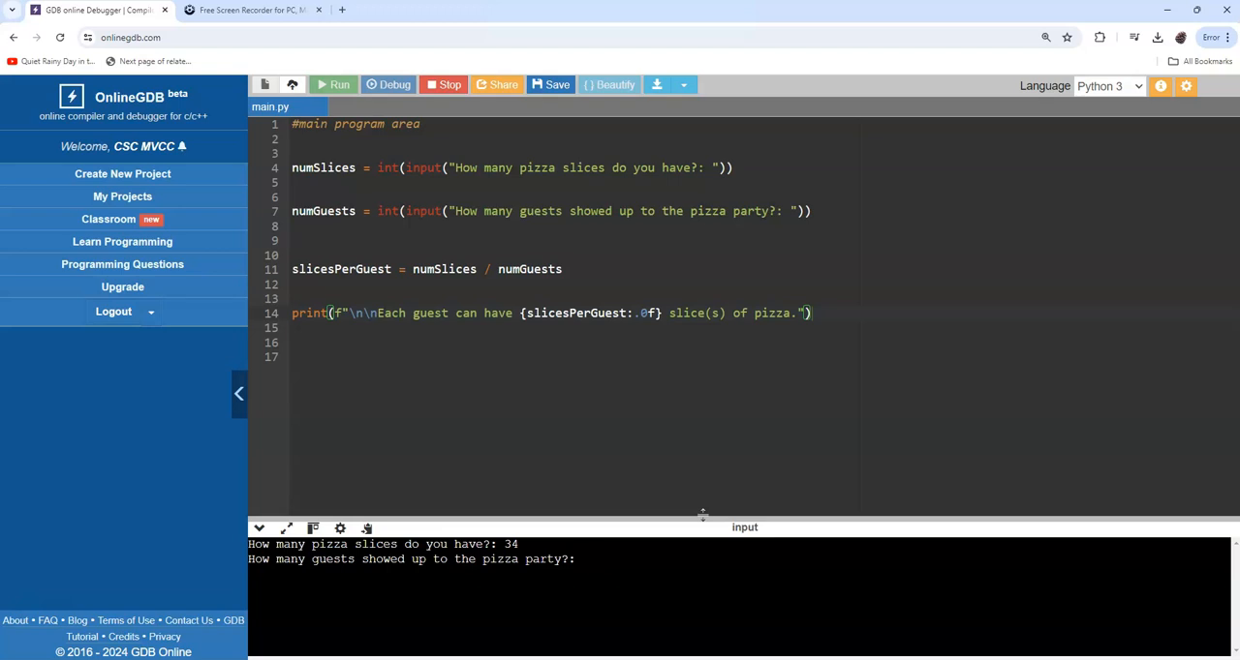
type("5")
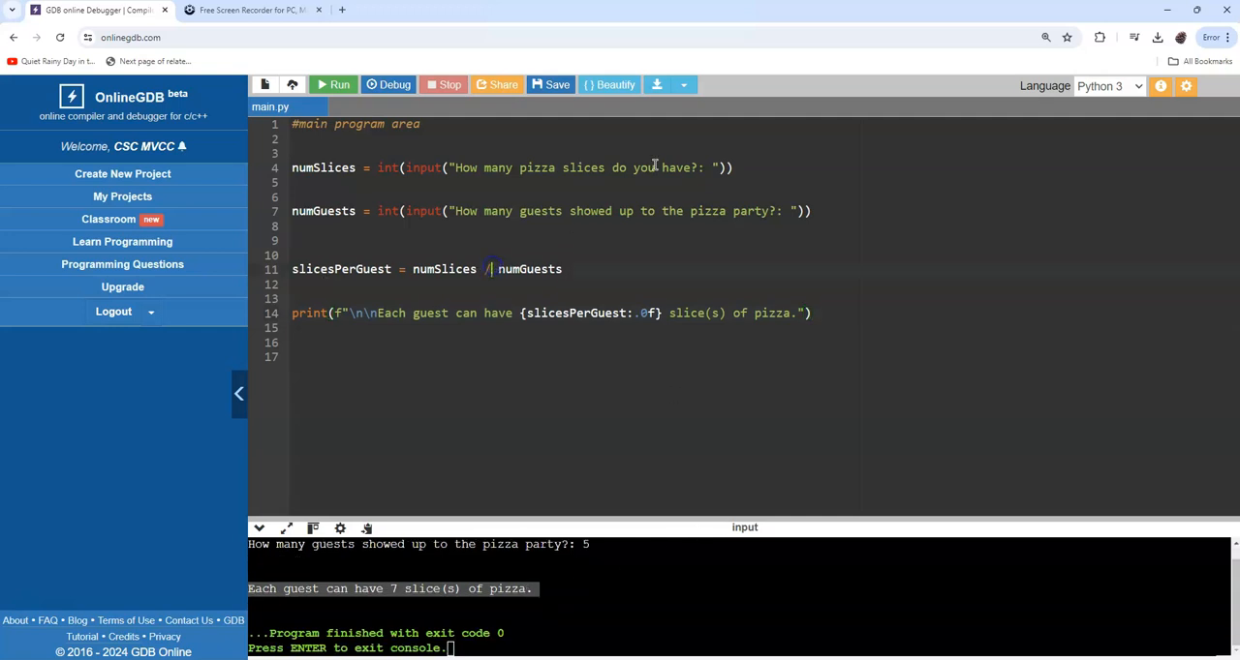
Switch line 11 to floor division and rerun with 'kghl' as the slice count
type("/")
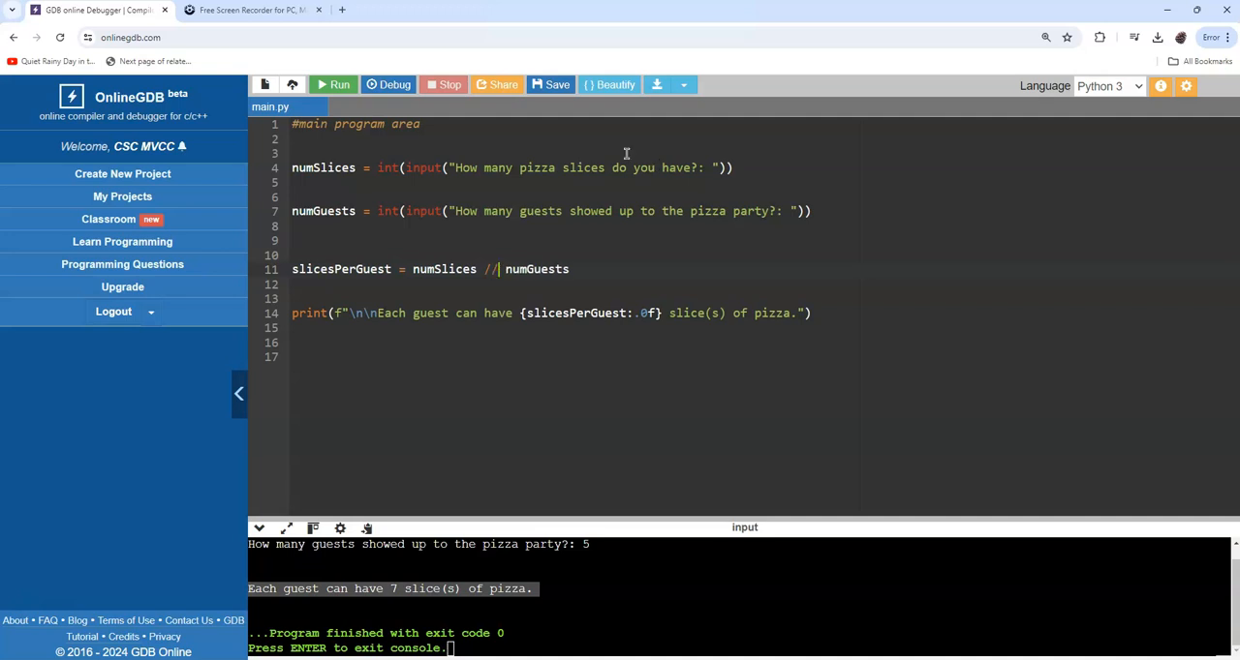
left_click(333, 84)
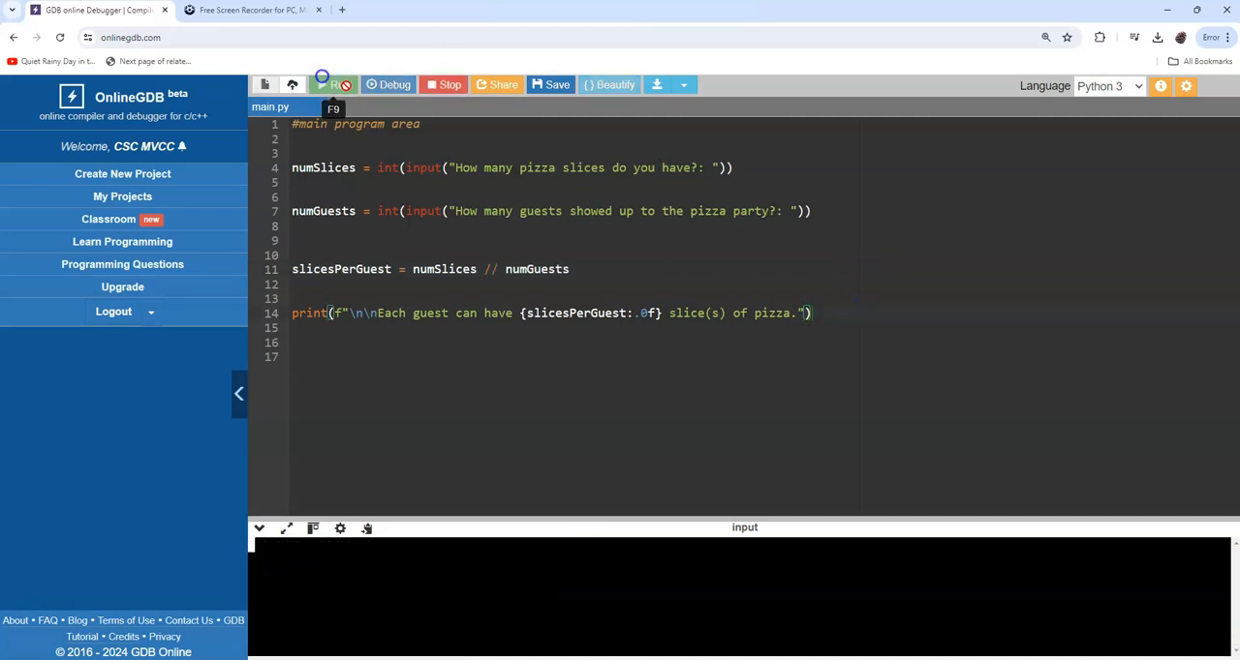
left_click(333, 84)
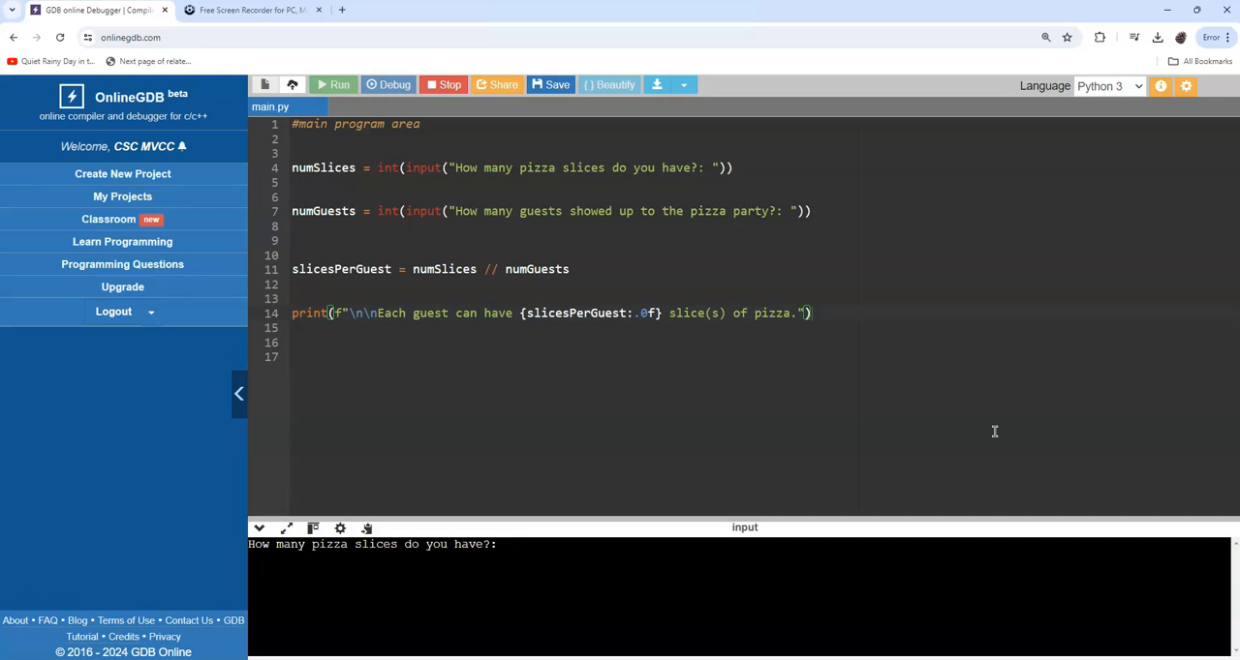
type("kghl")
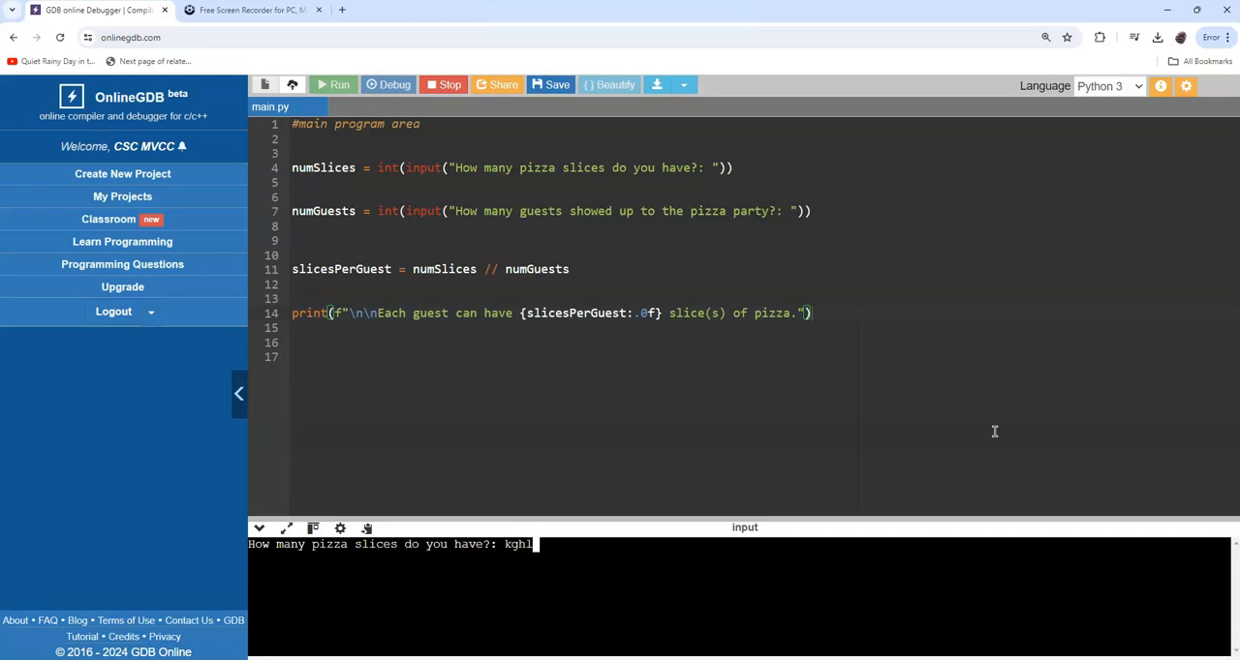
key("Return")
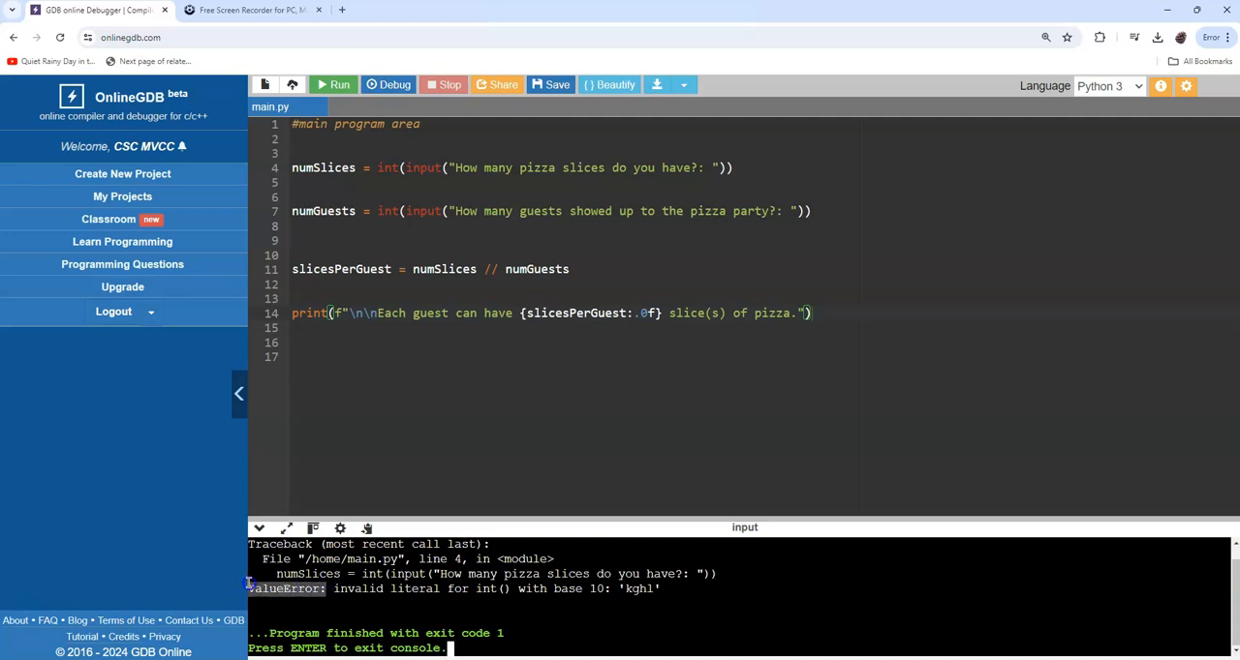
mouse_move(739, 392)
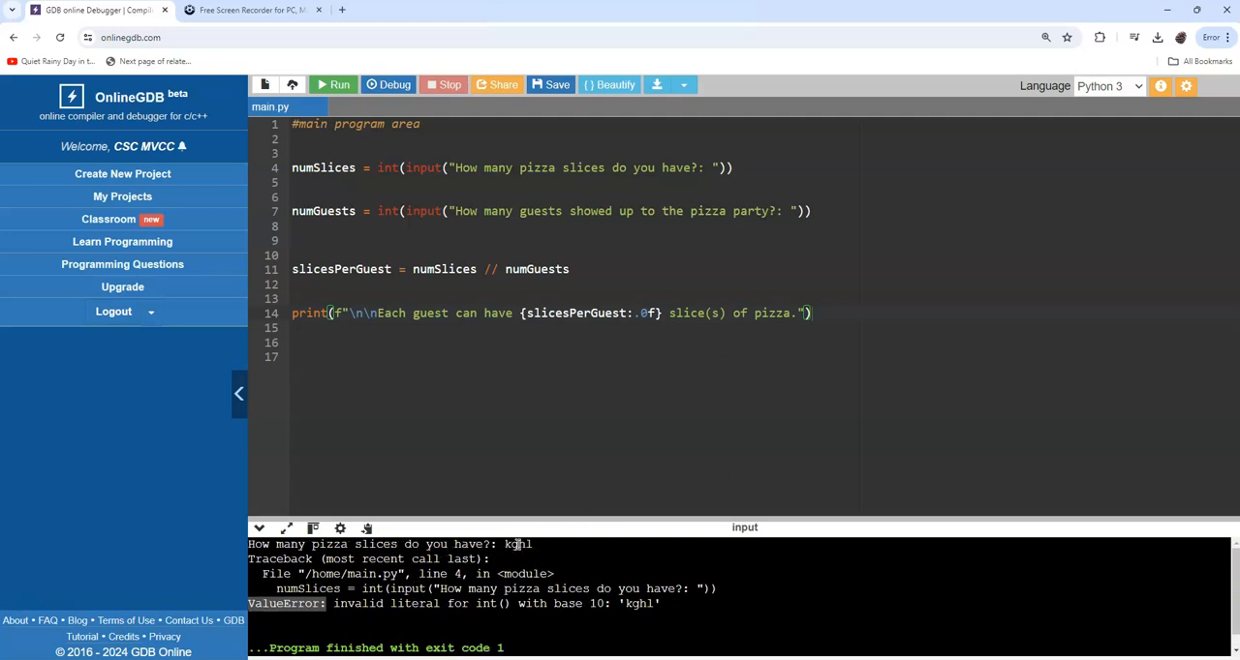
Rerun the pizza program and type non-numeric text like 'ddfg' at the slices prompt
left_click(334, 84)
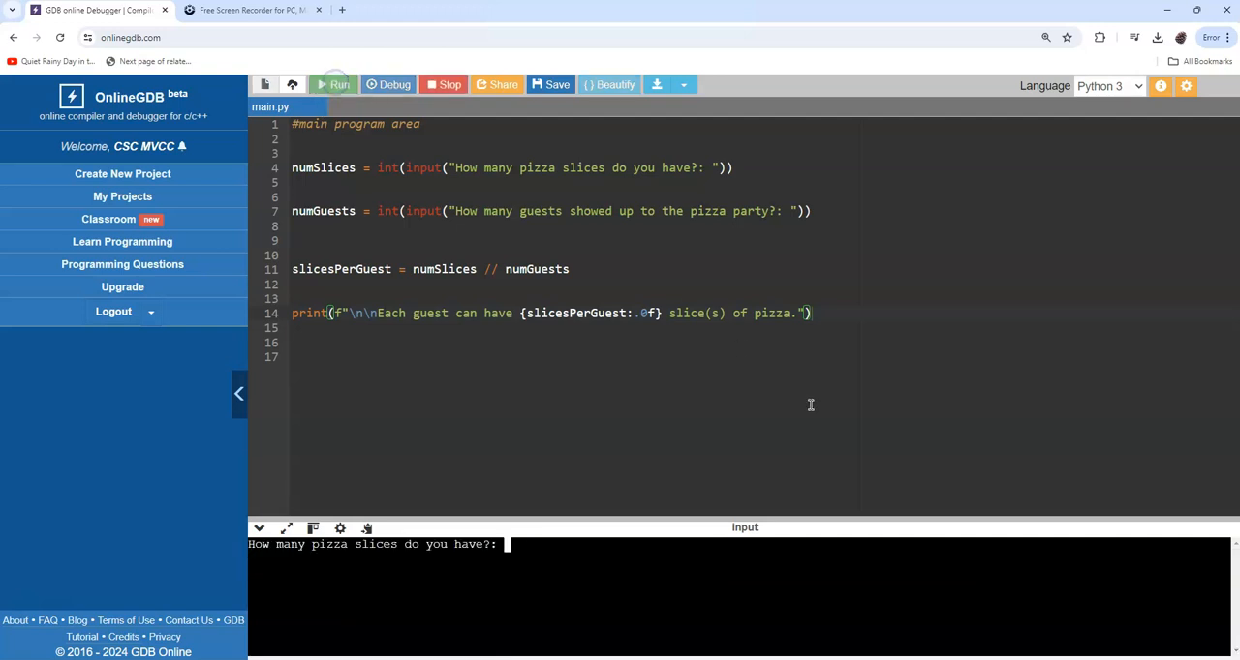
type("30")
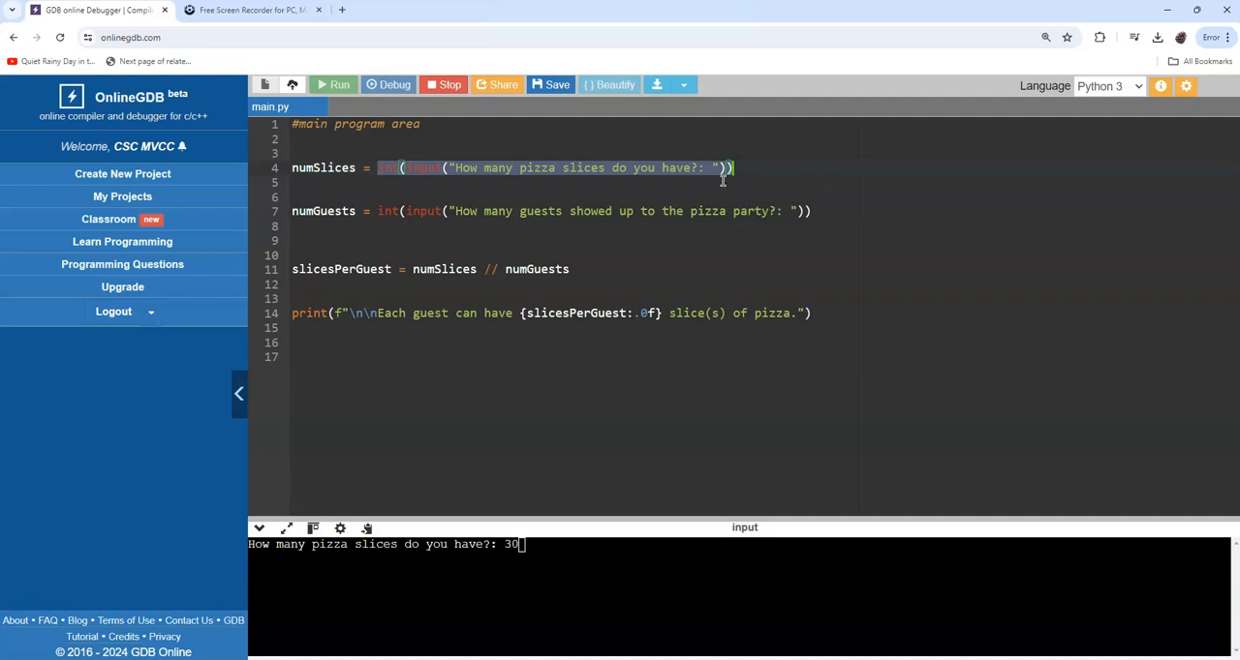
mouse_move(502, 572)
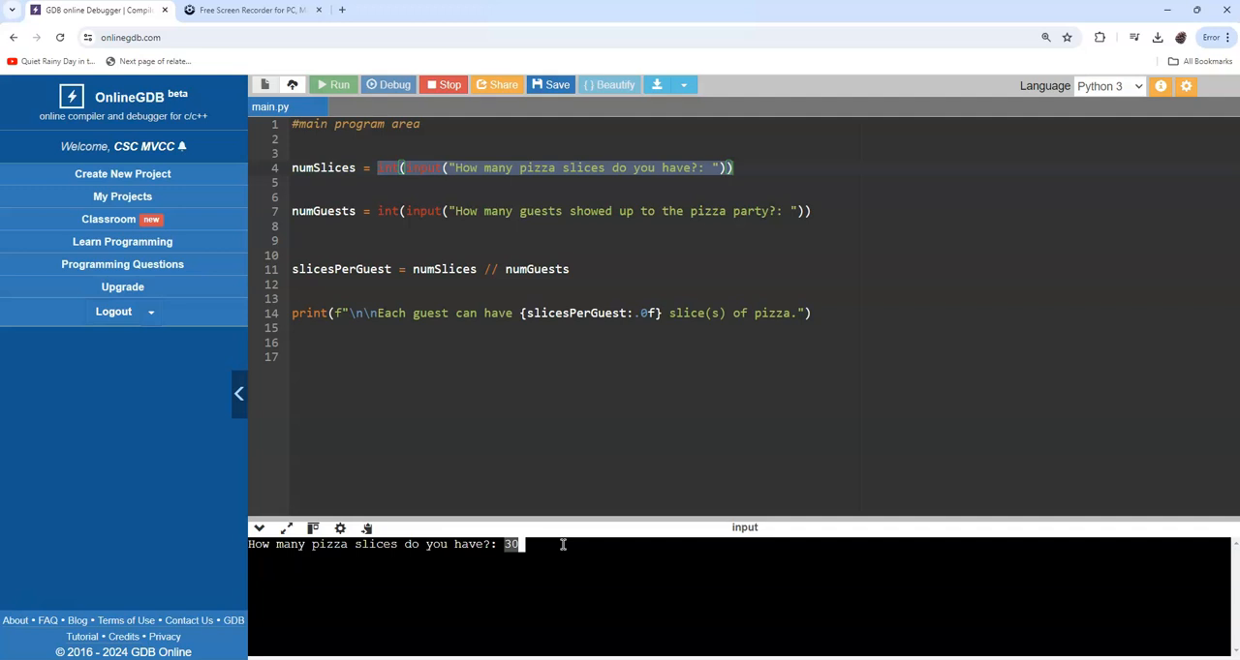
mouse_move(570, 417)
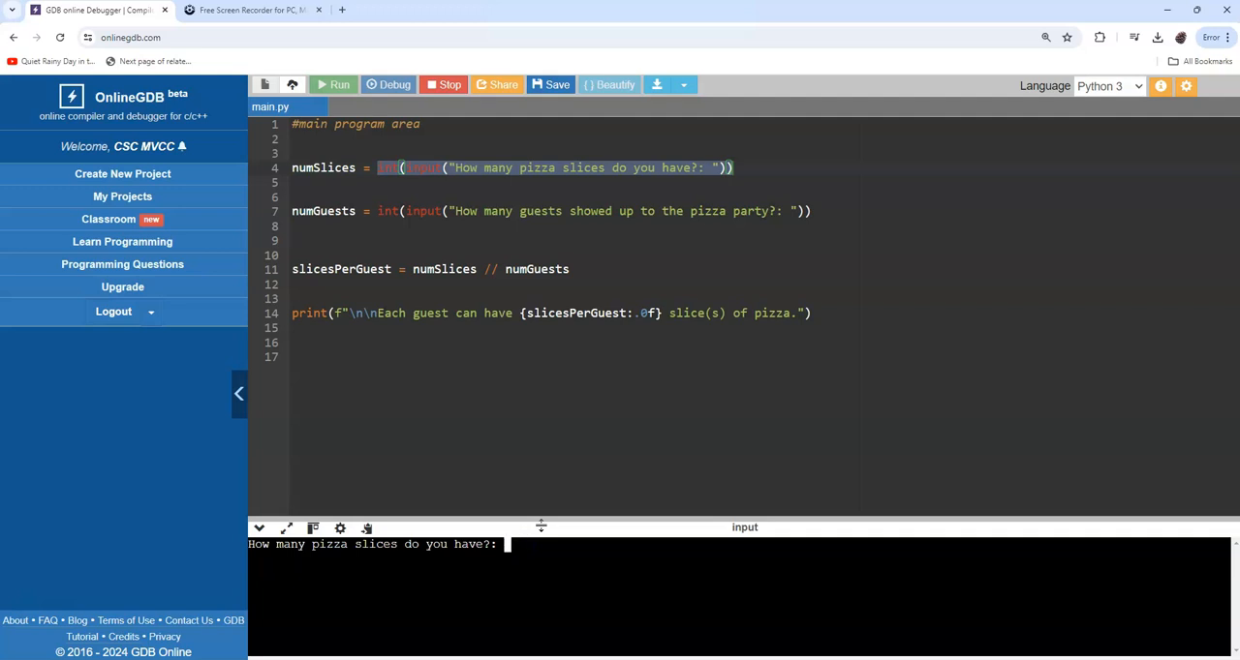
type("dog")
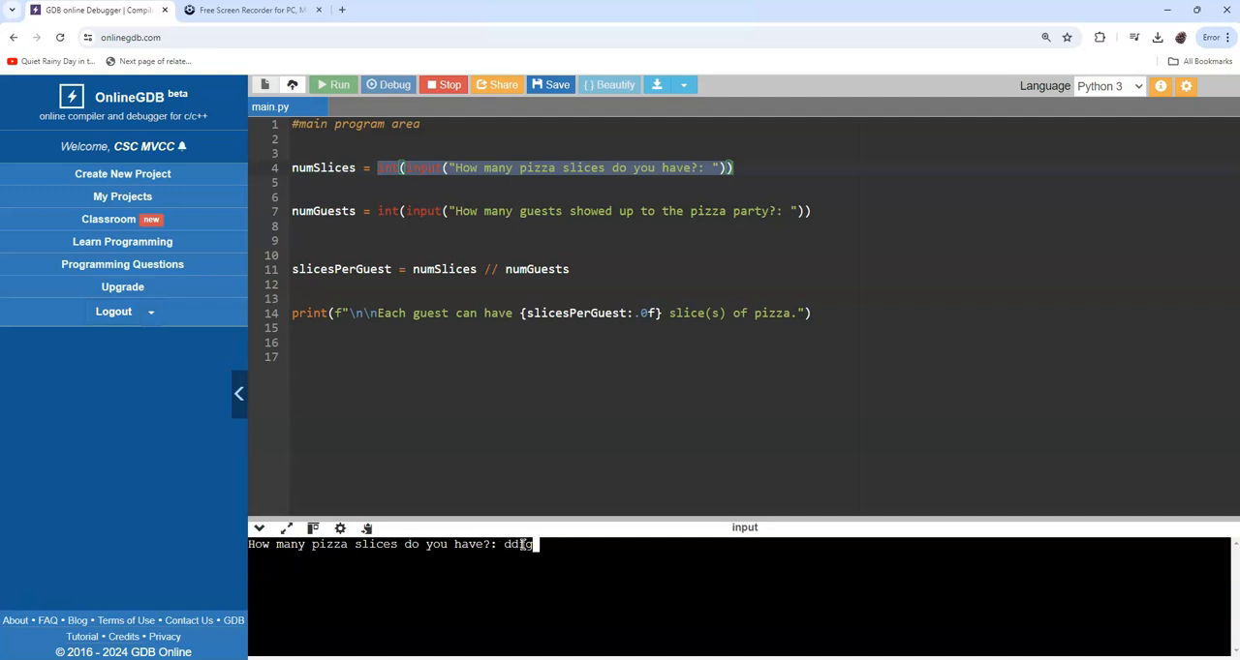
type("fg")
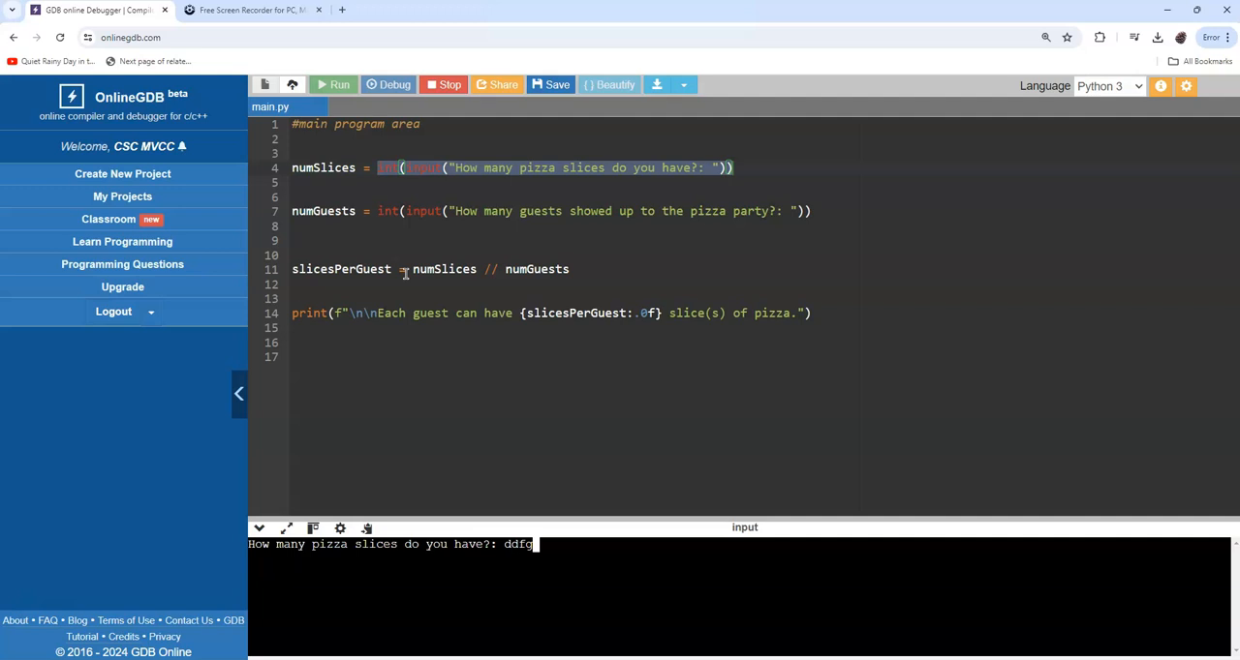
mouse_move(761, 278)
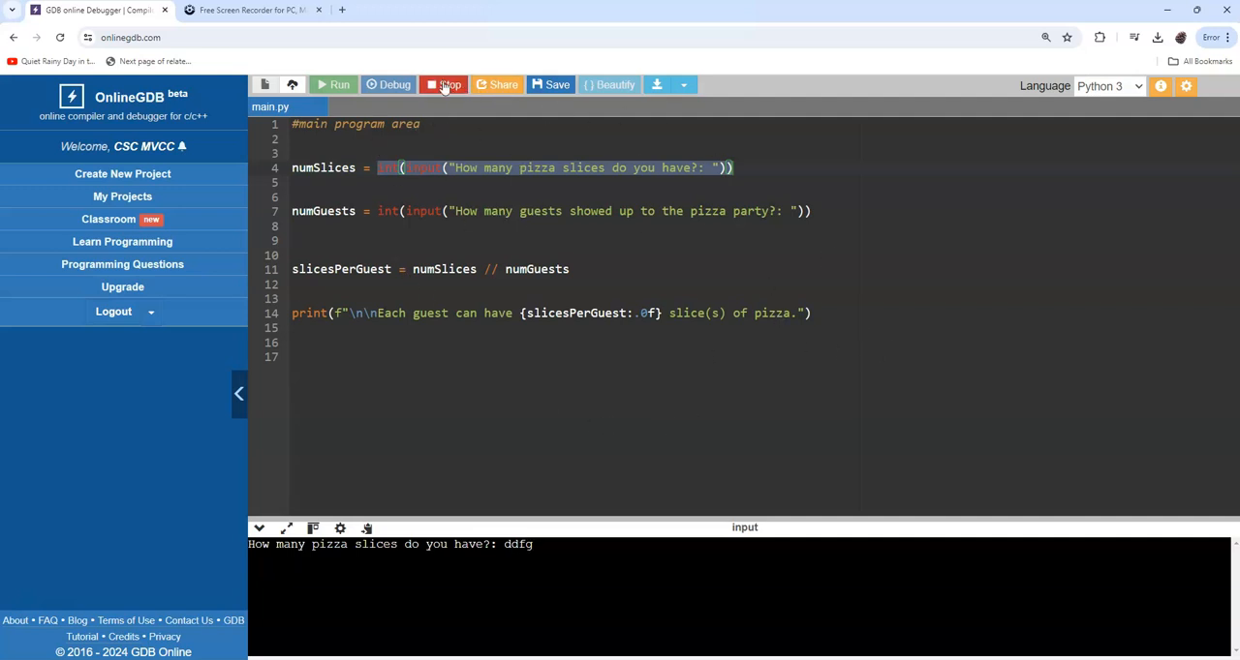
Stop the run, wrap the code in try:, and start an except ValueError line below
left_click(442, 85)
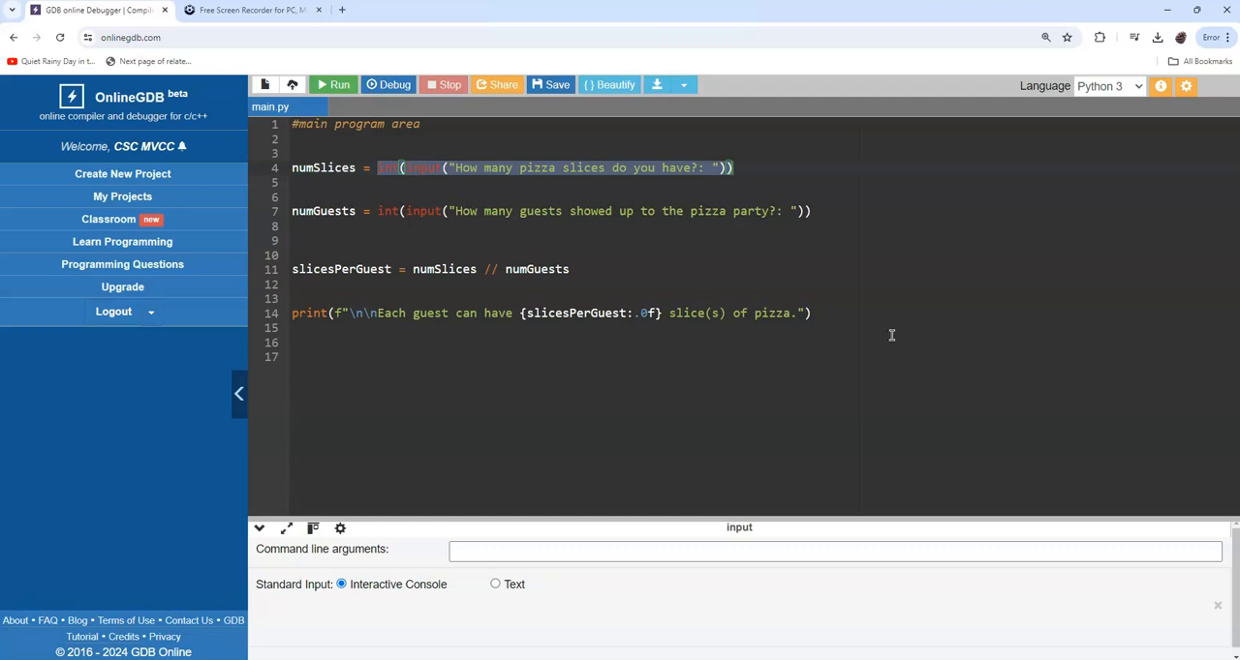
mouse_move(891, 335)
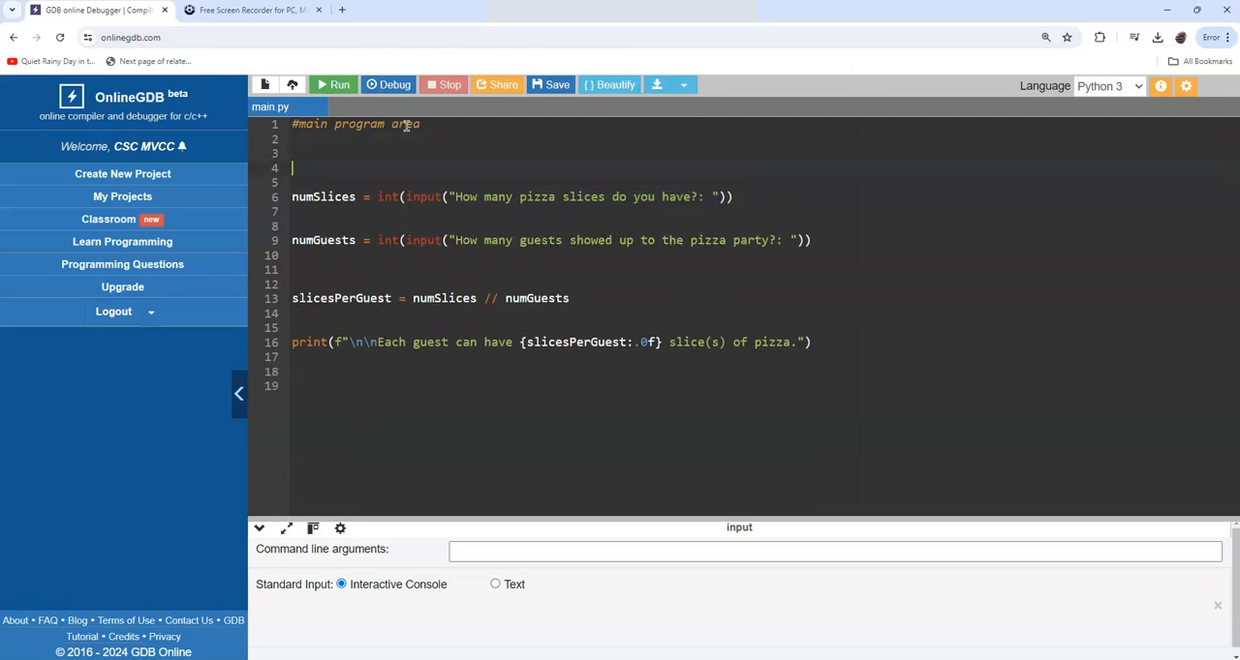
type("try:")
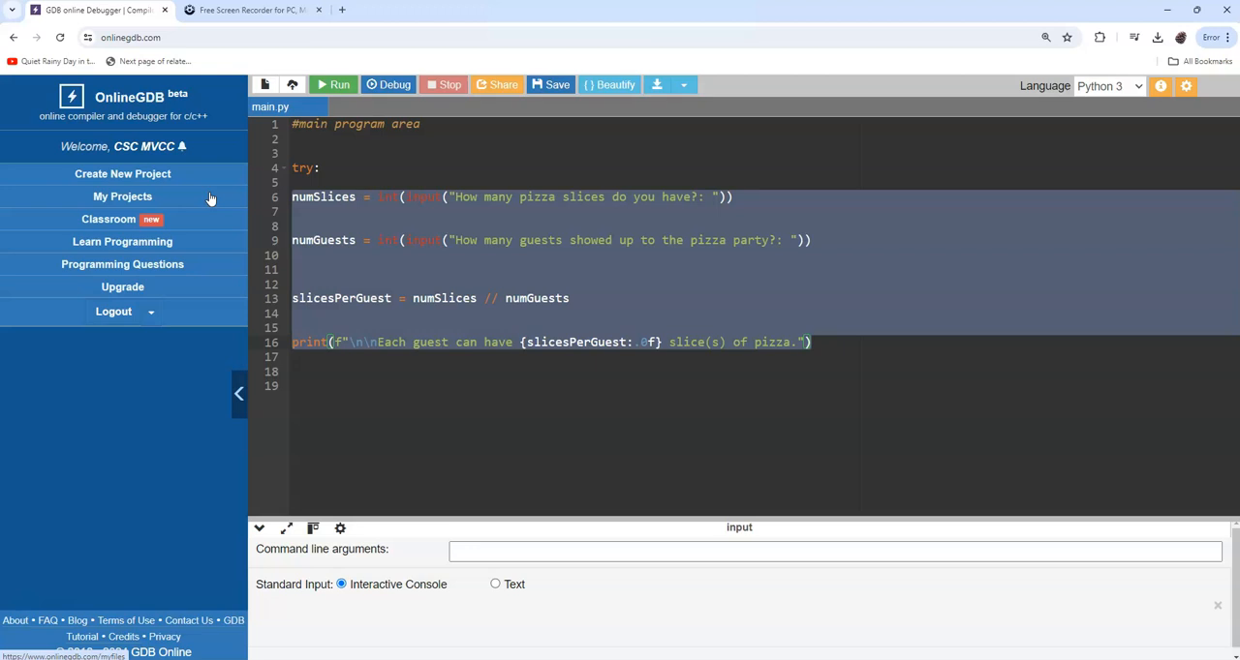
mouse_move(479, 253)
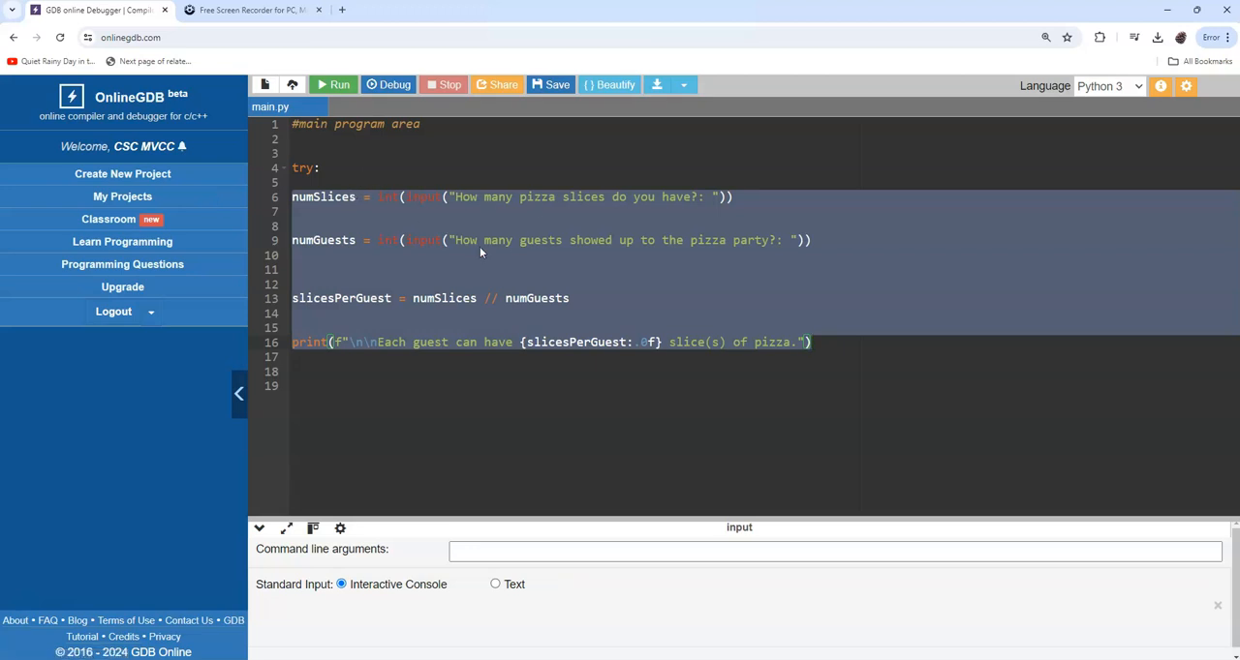
mouse_move(609, 210)
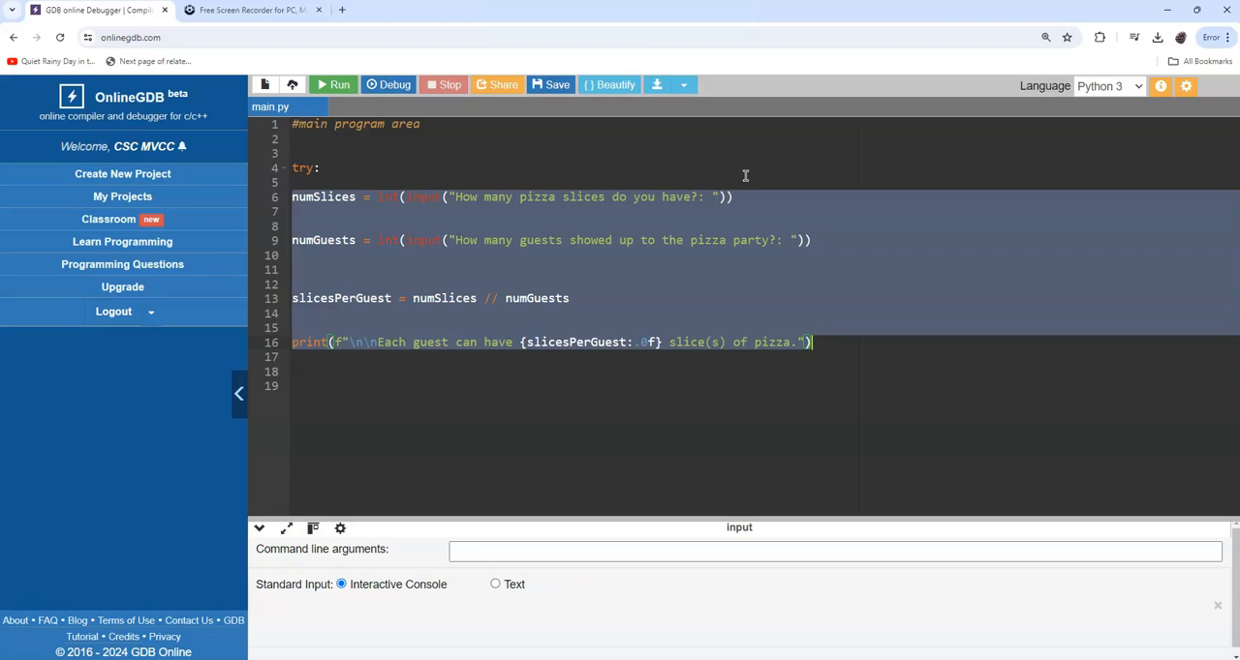
left_click(609, 84)
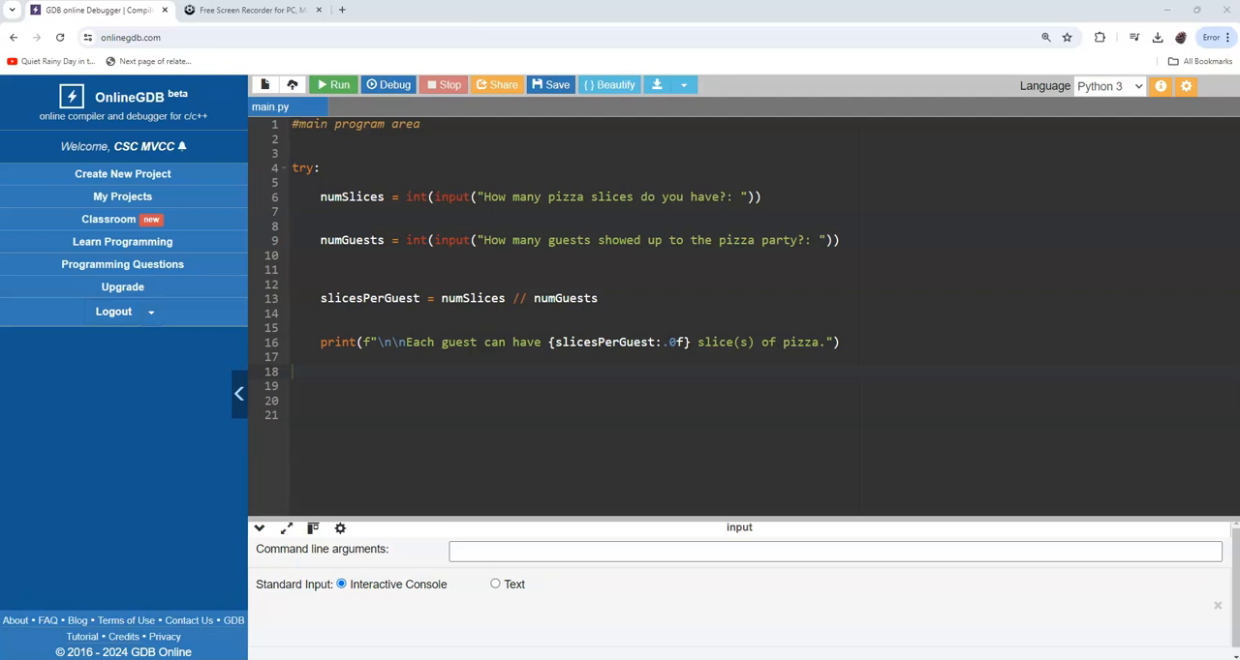
left_click(339, 372)
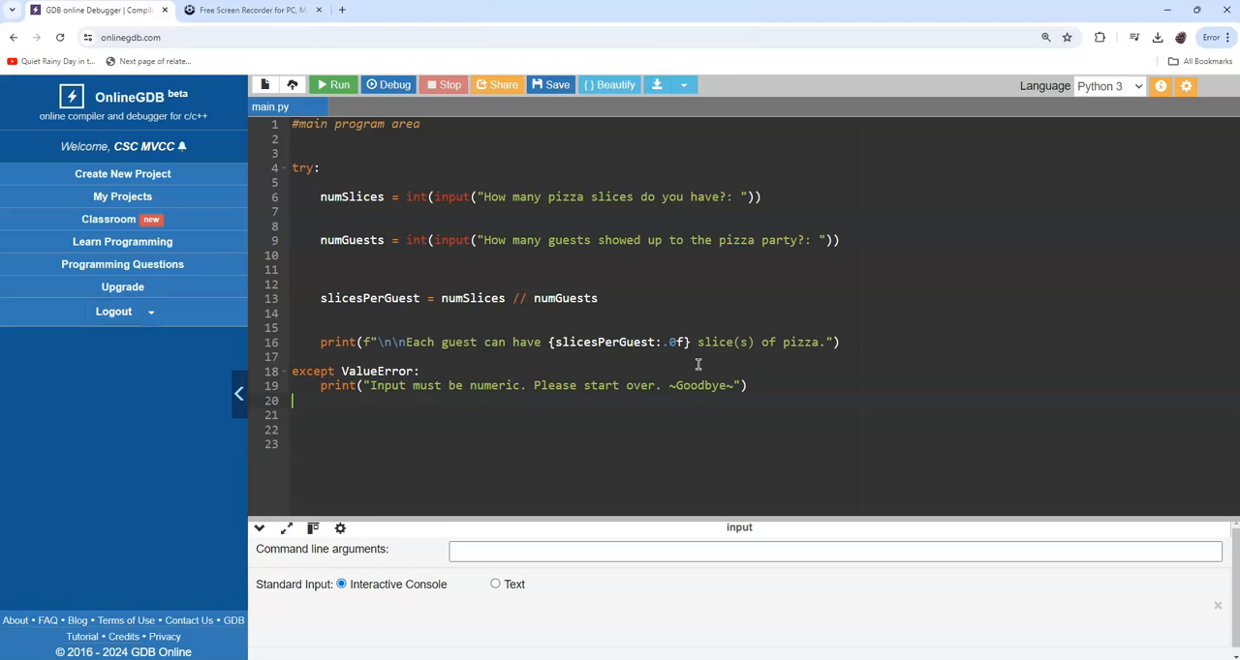
mouse_move(947, 458)
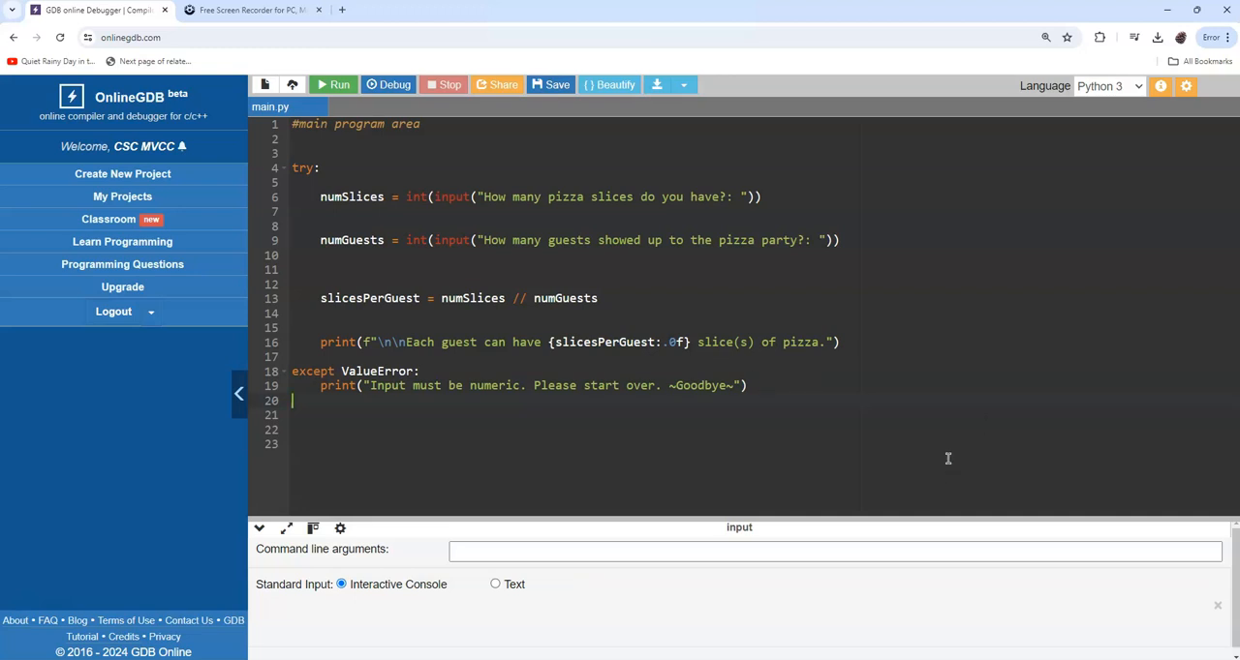
mouse_move(930, 448)
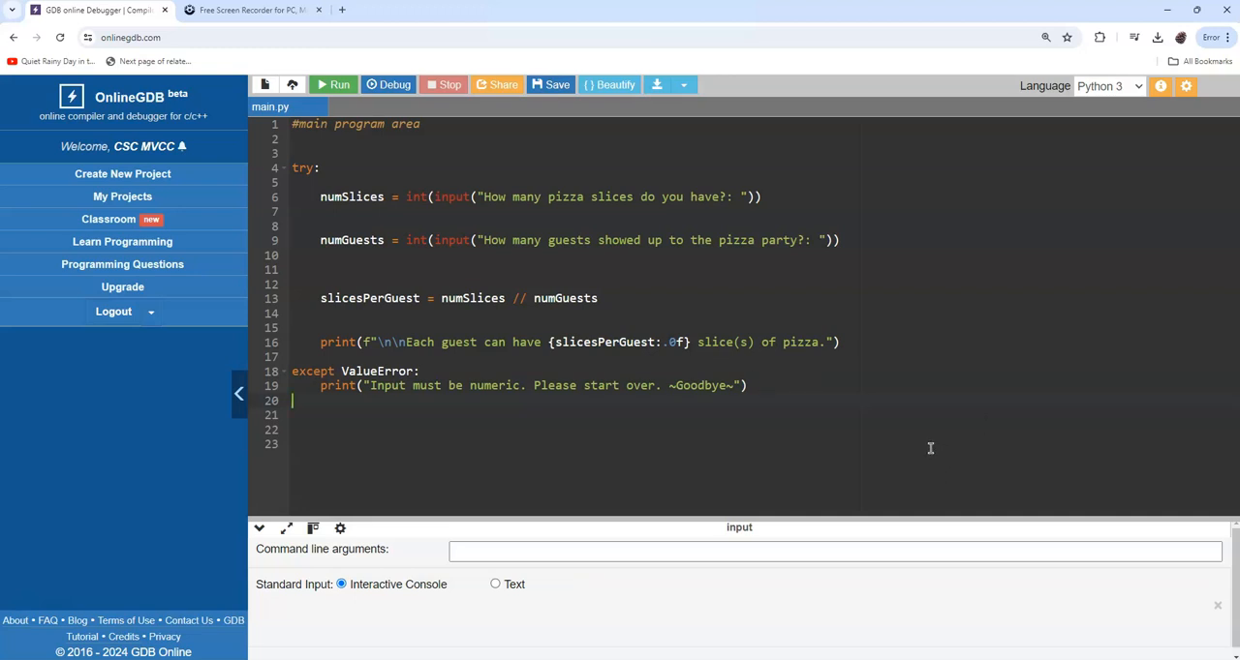
mouse_move(750, 607)
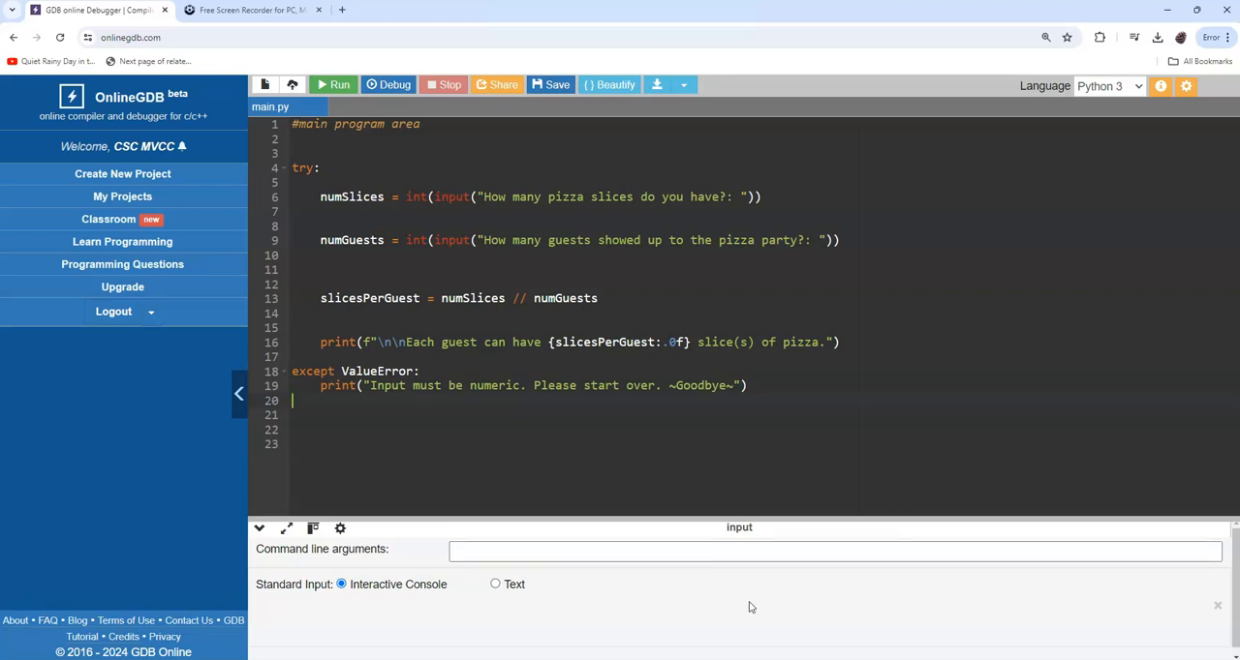
mouse_move(779, 365)
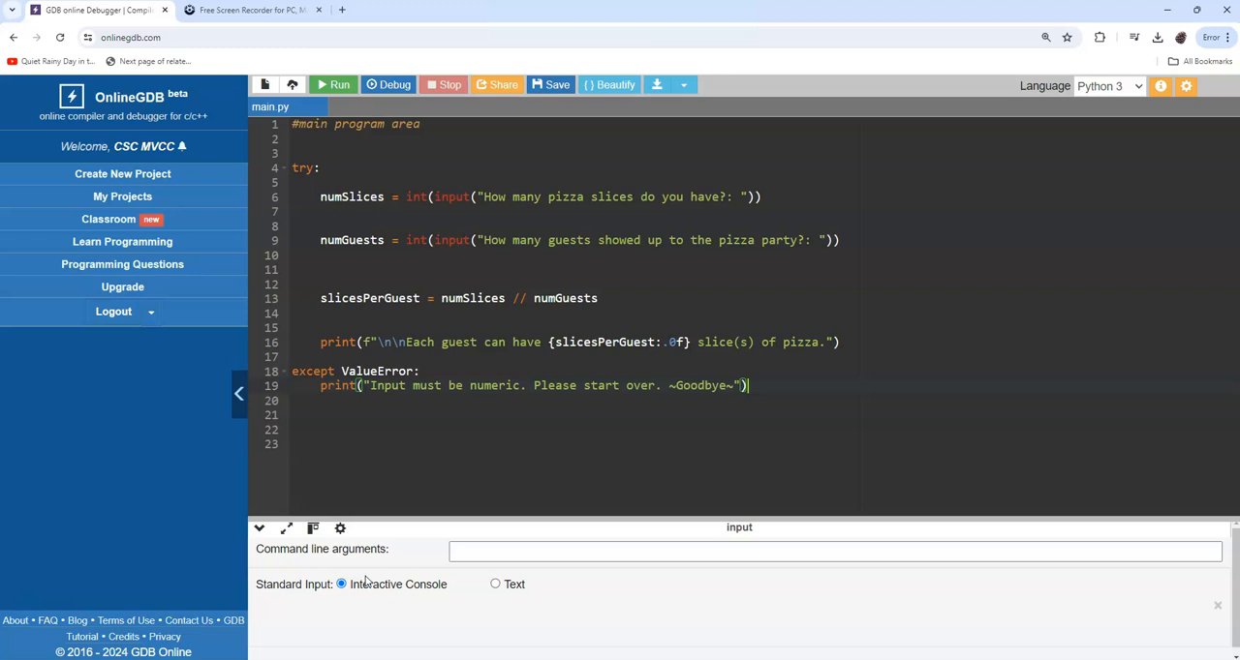
mouse_move(681, 599)
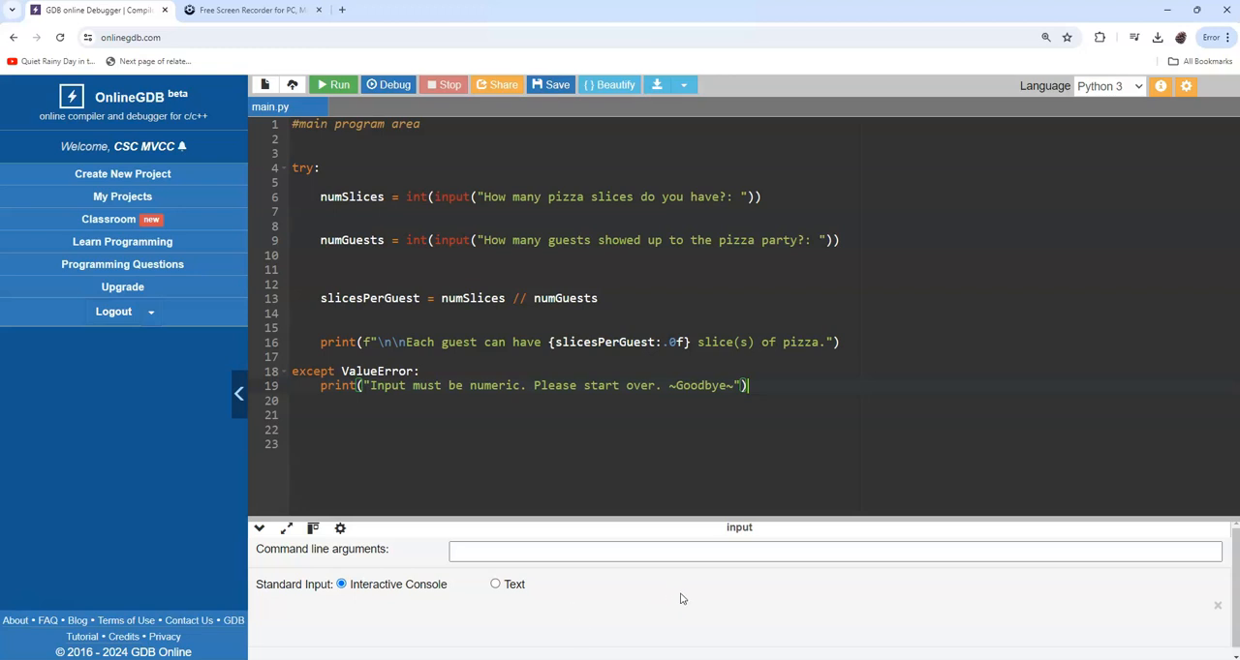
mouse_move(720, 446)
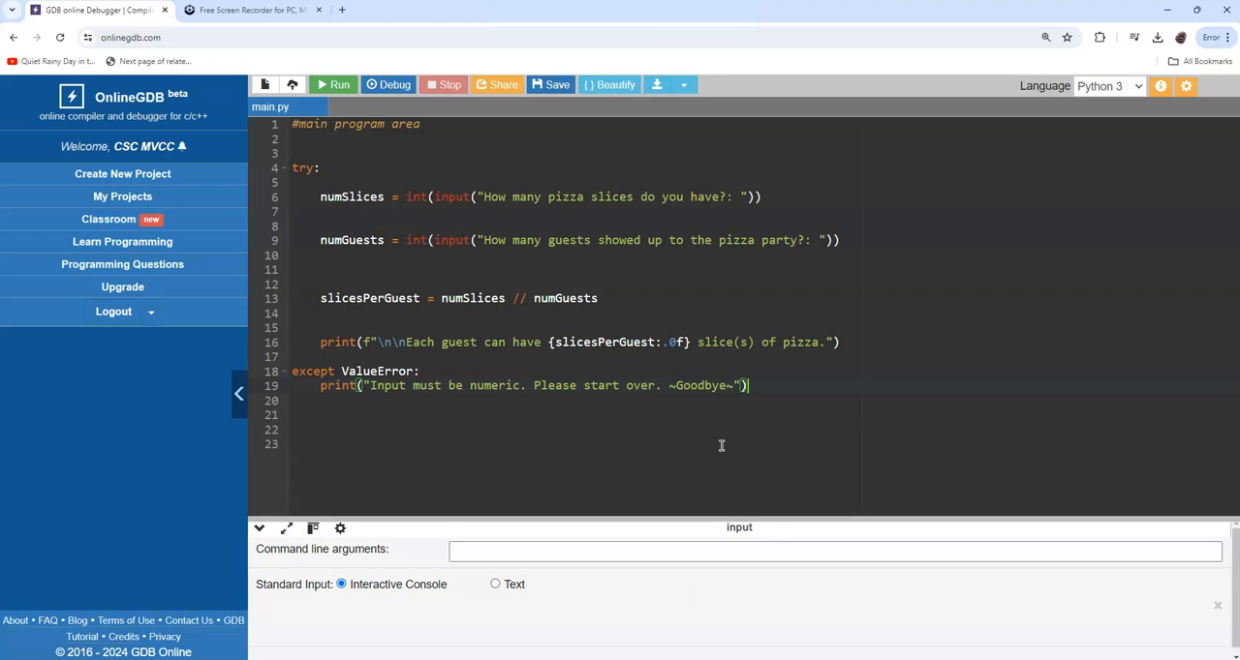
mouse_move(929, 340)
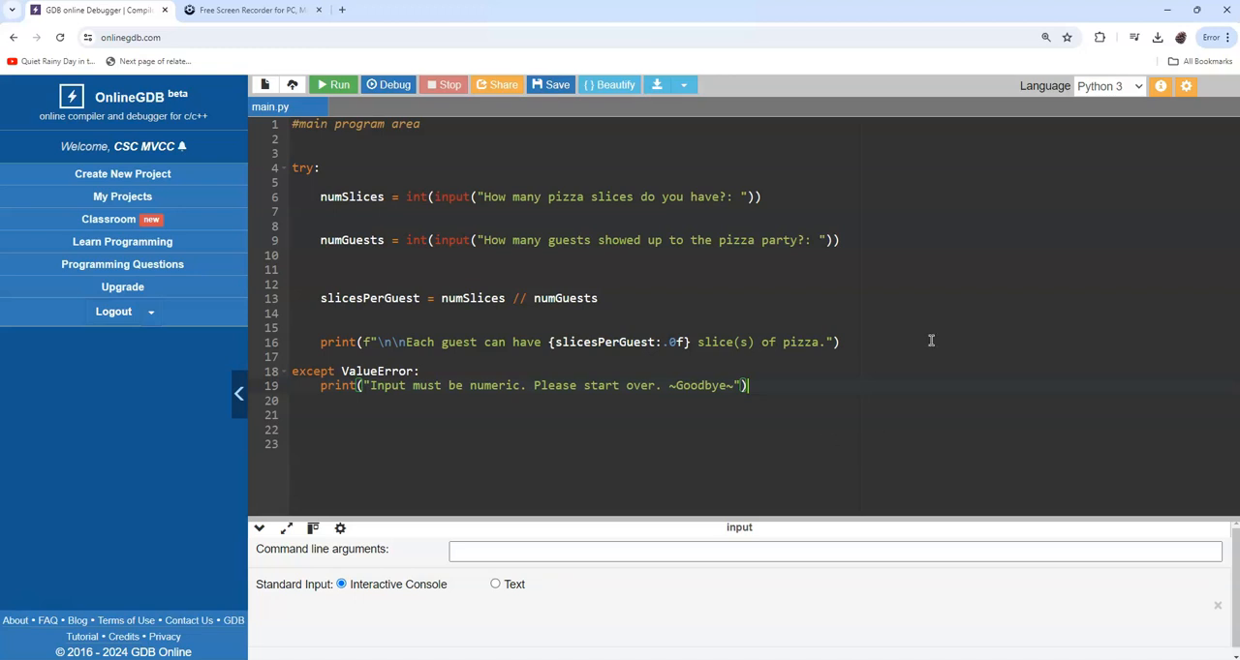
mouse_move(333, 84)
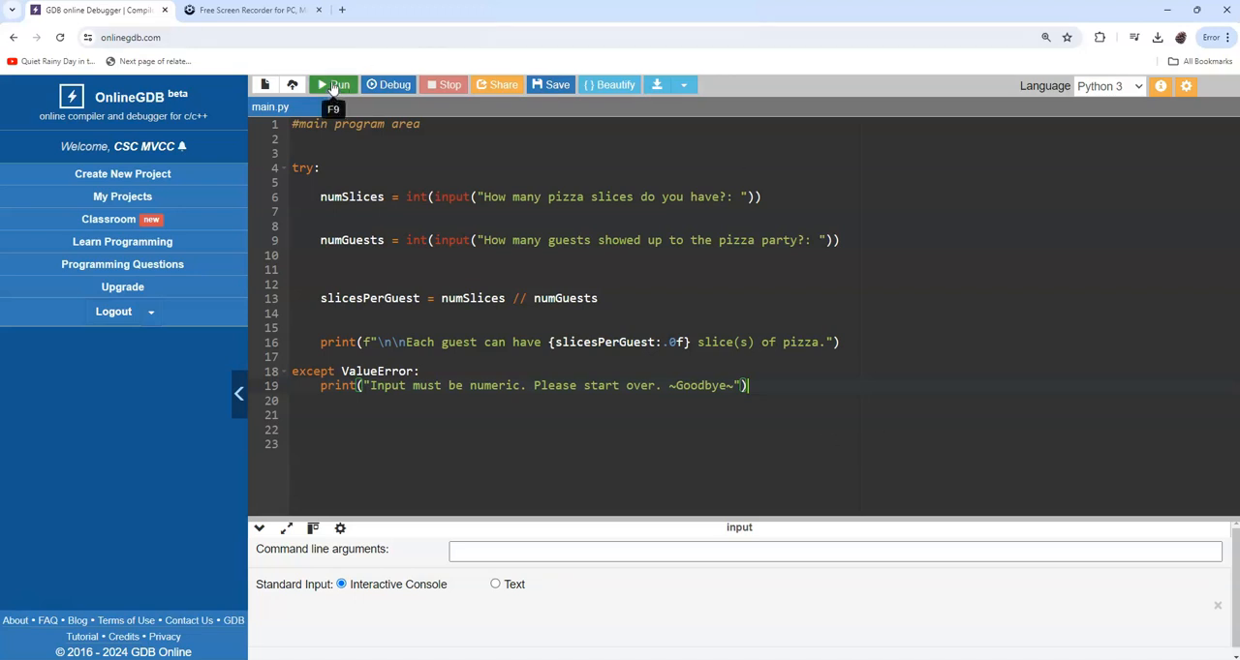
mouse_move(906, 462)
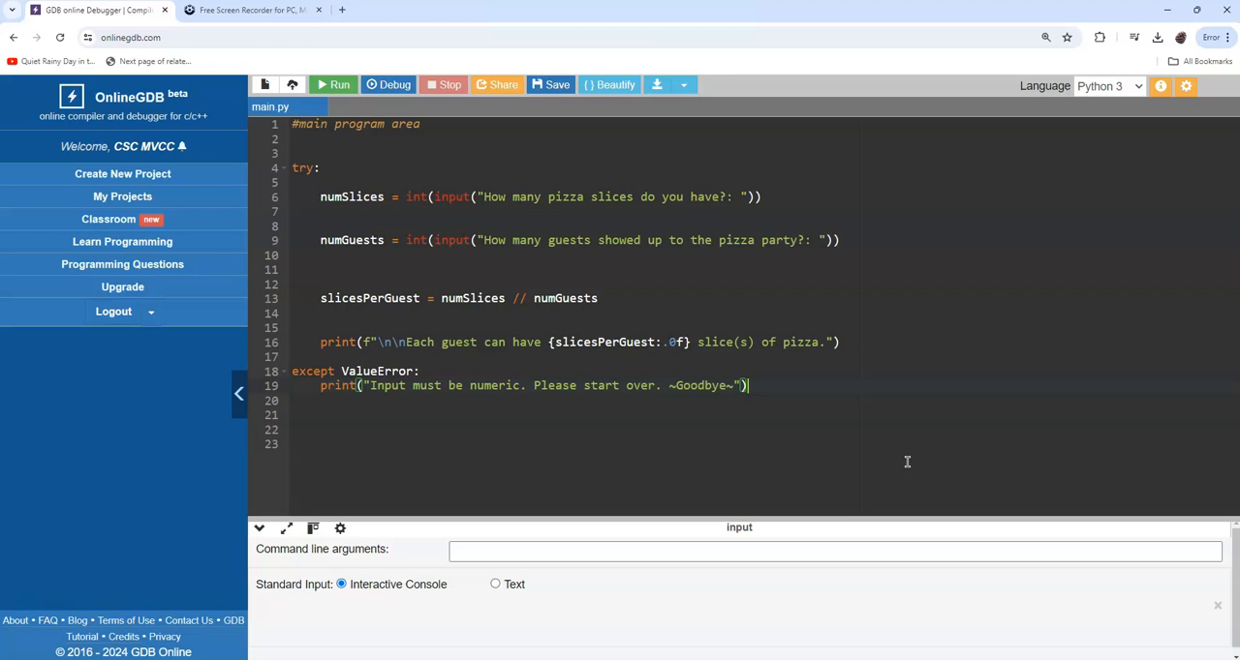
Run with 'fti' as the slice count to see the numeric-input warning
left_click(333, 85)
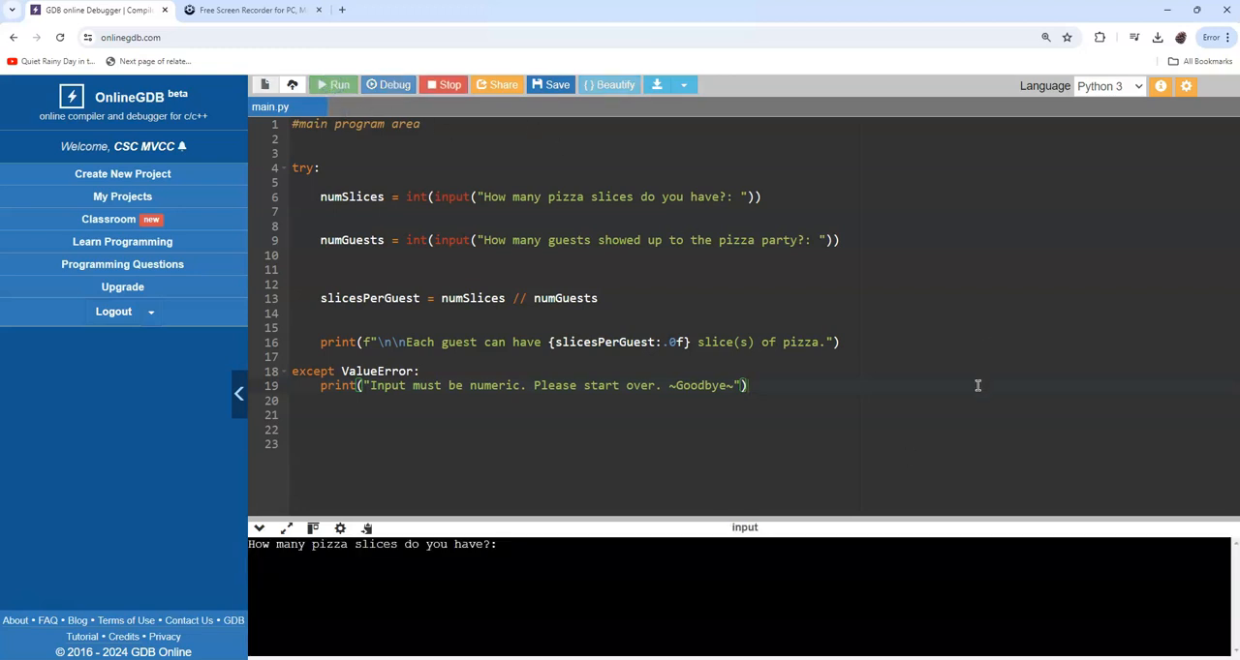
type("fti")
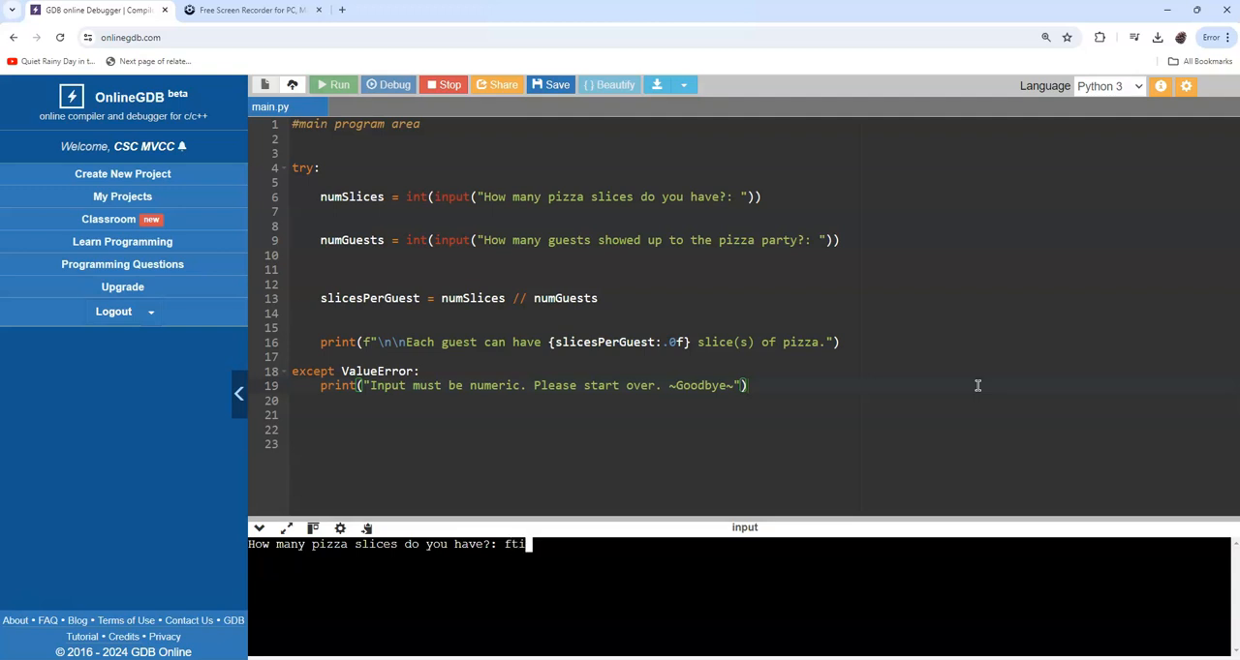
key("Return")
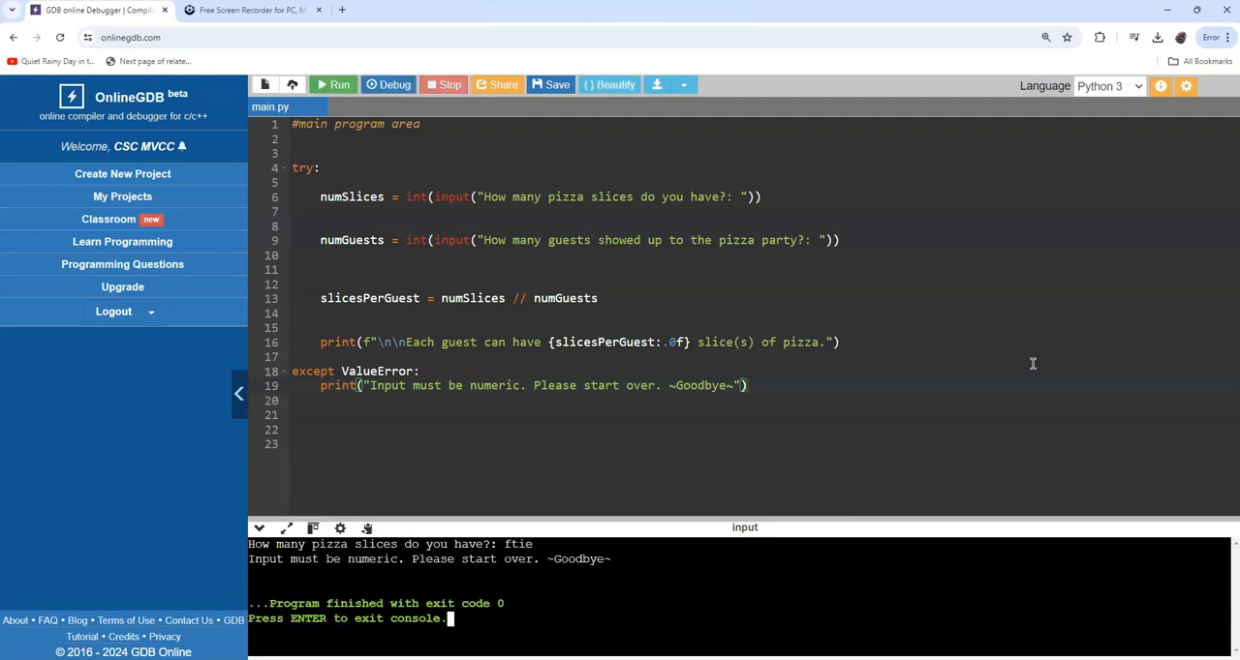
mouse_move(677, 567)
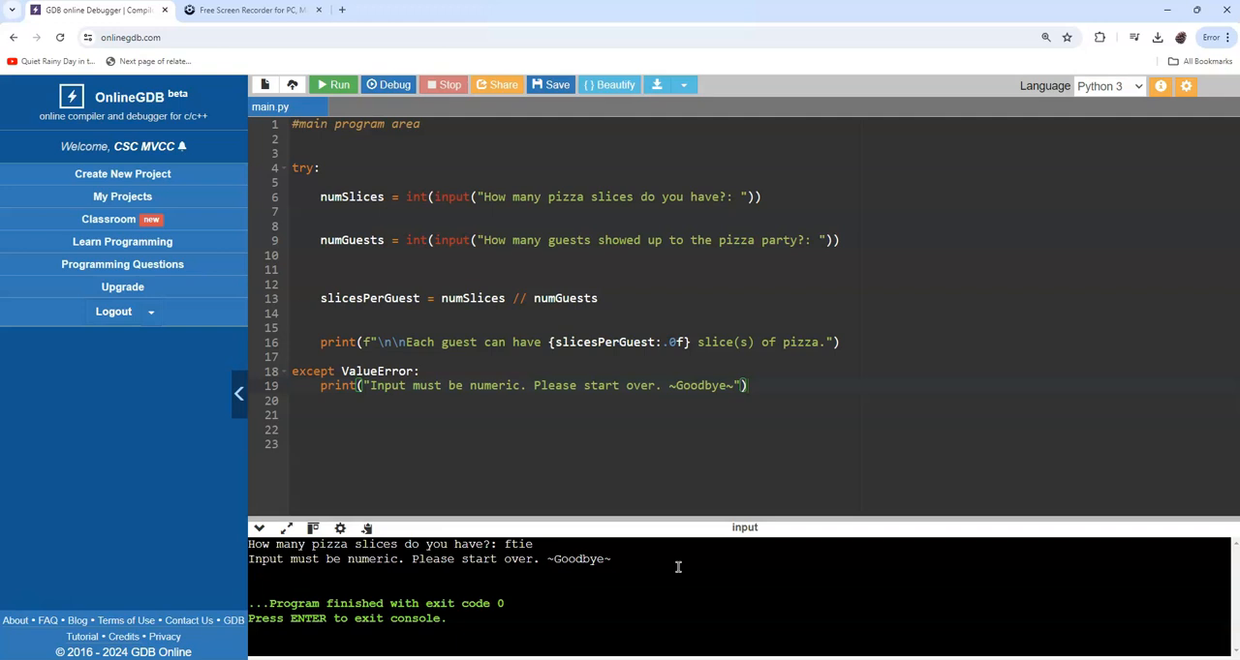
mouse_move(250, 559)
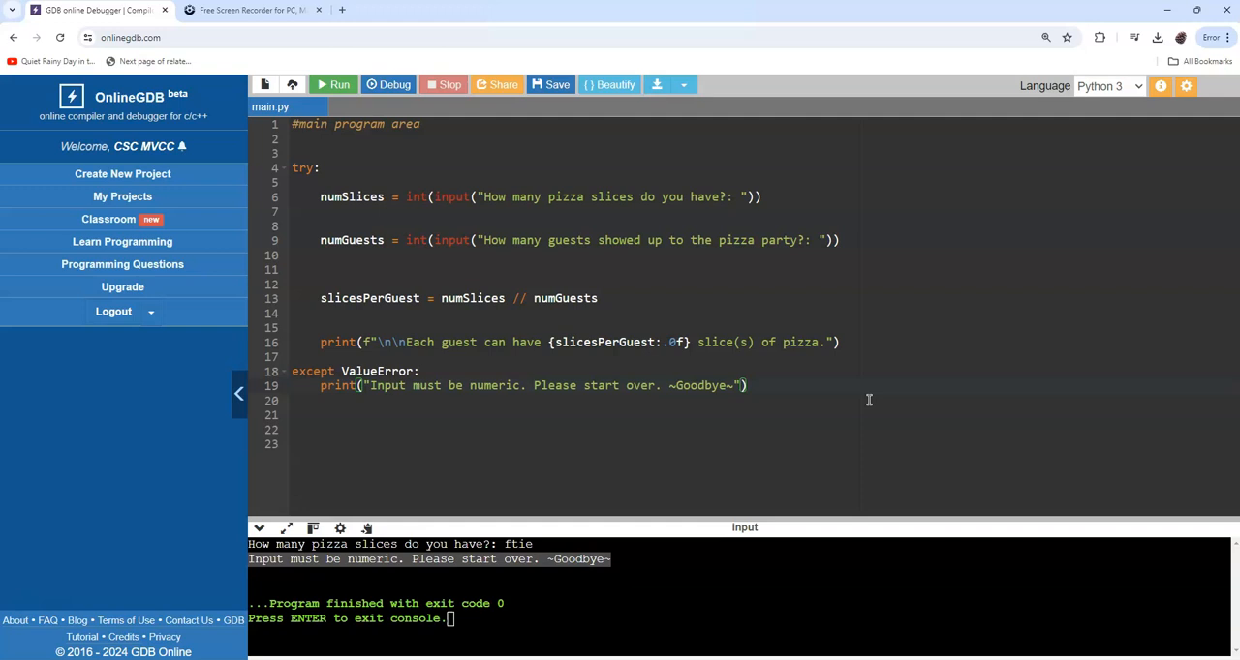
mouse_move(795, 448)
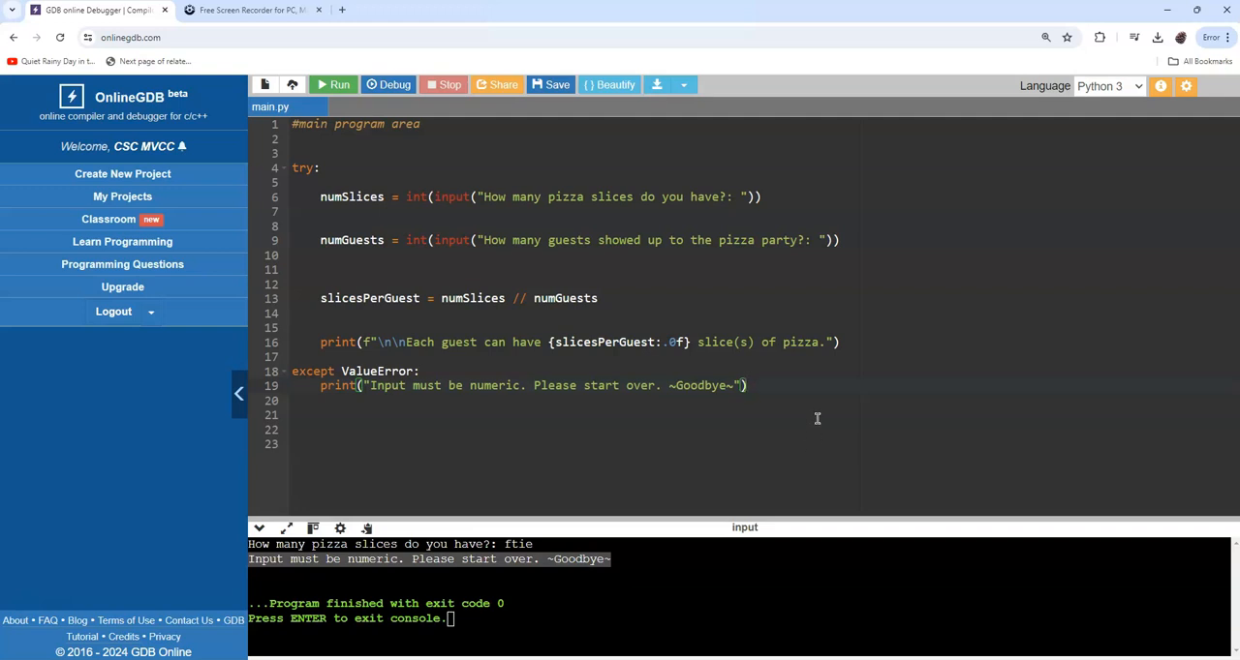
mouse_move(333, 84)
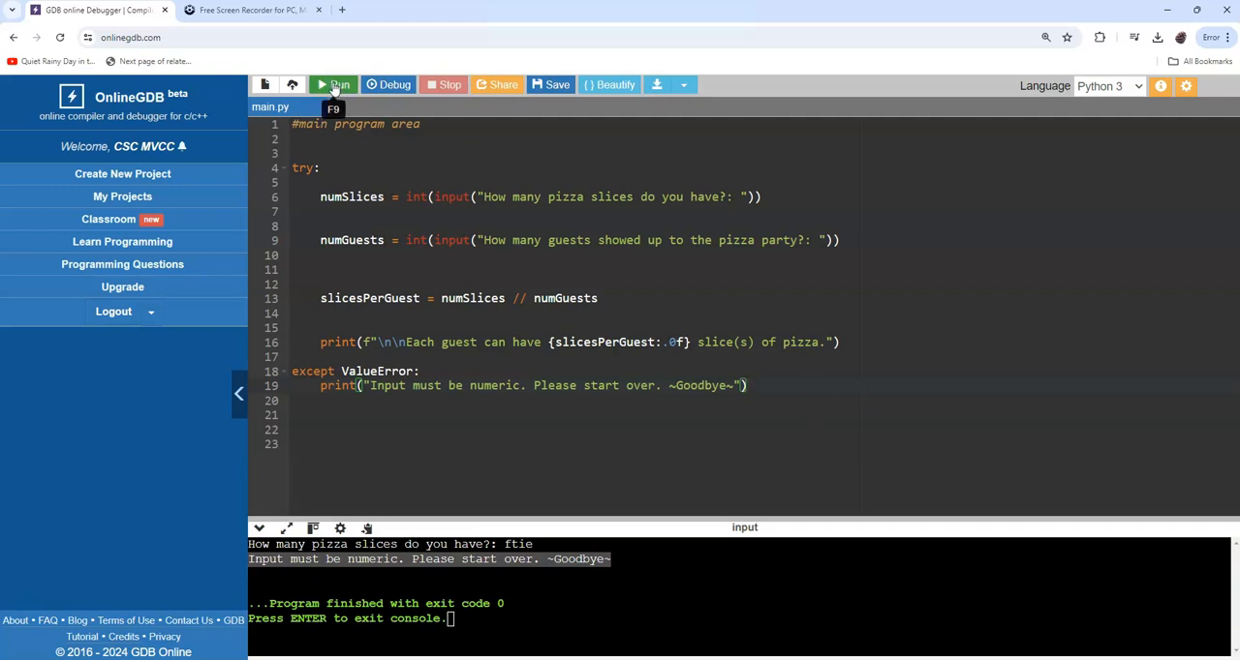
Run with 30 slices and 0 guests, then highlight the ZeroDivisionError line
left_click(334, 84)
type("3")
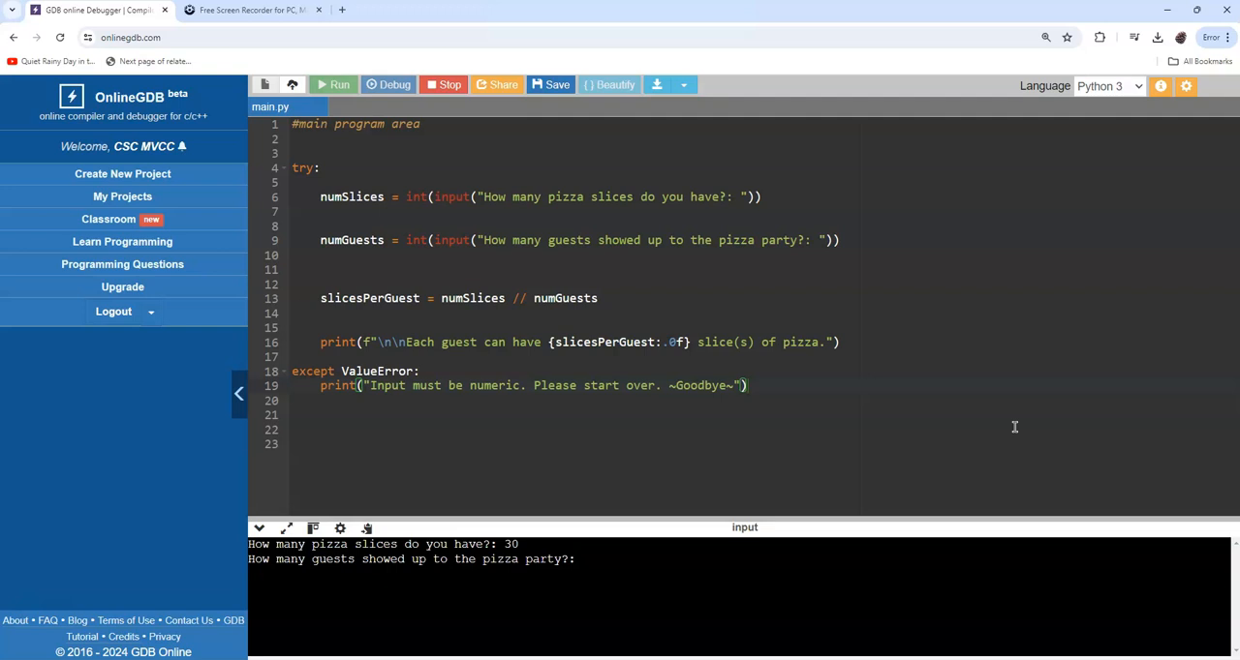
type("0")
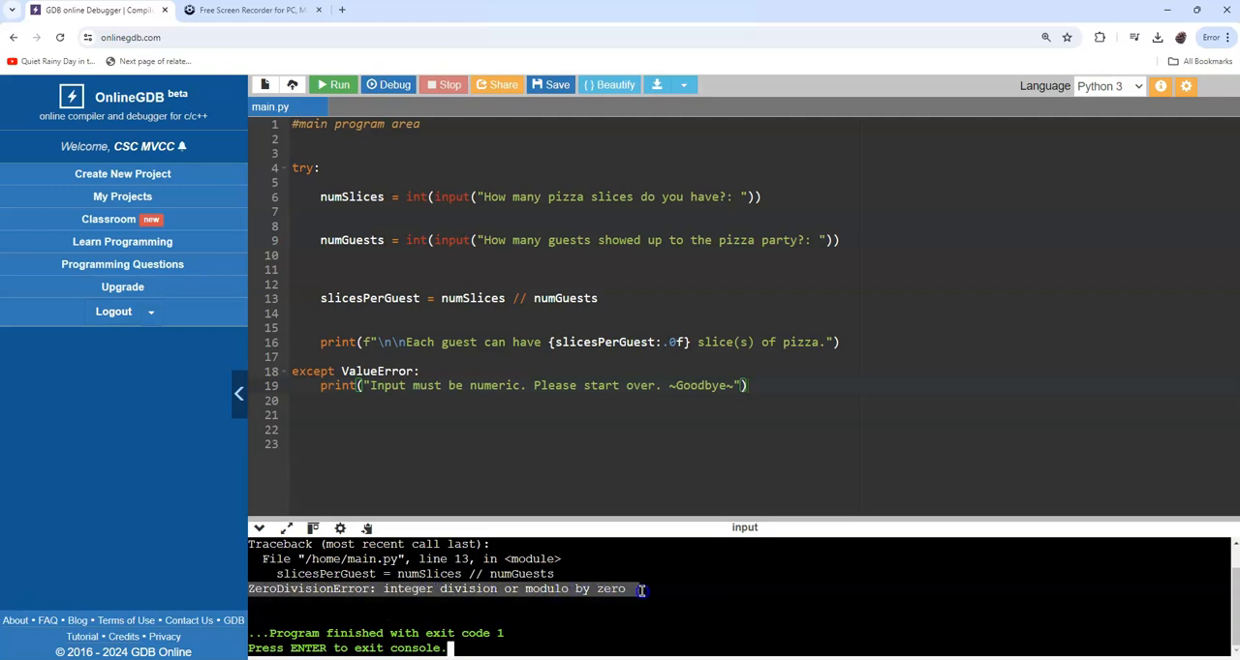
double_click(561, 298)
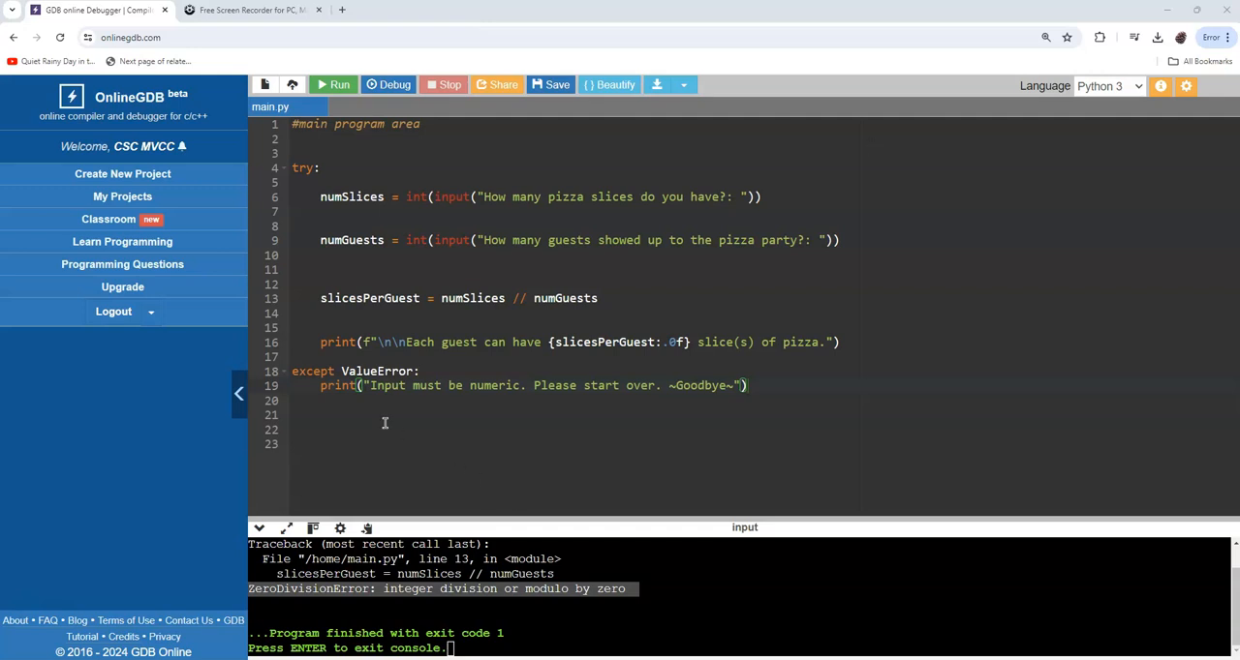
Add an except ZeroDivisionError handler, then rerun and enter 30 slices
type("except ZeroDivisionError:")
type("print(\"Number of guests must be greater than zero. Please start over. ~Goodbye~\")")
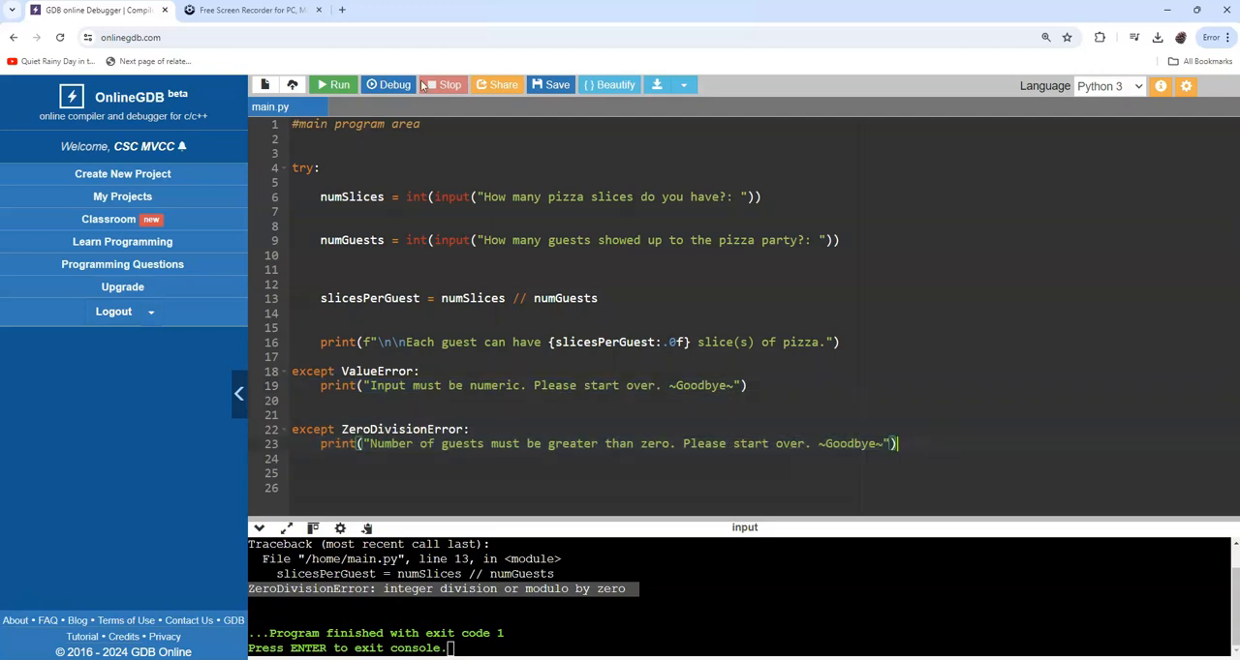
left_click(333, 84)
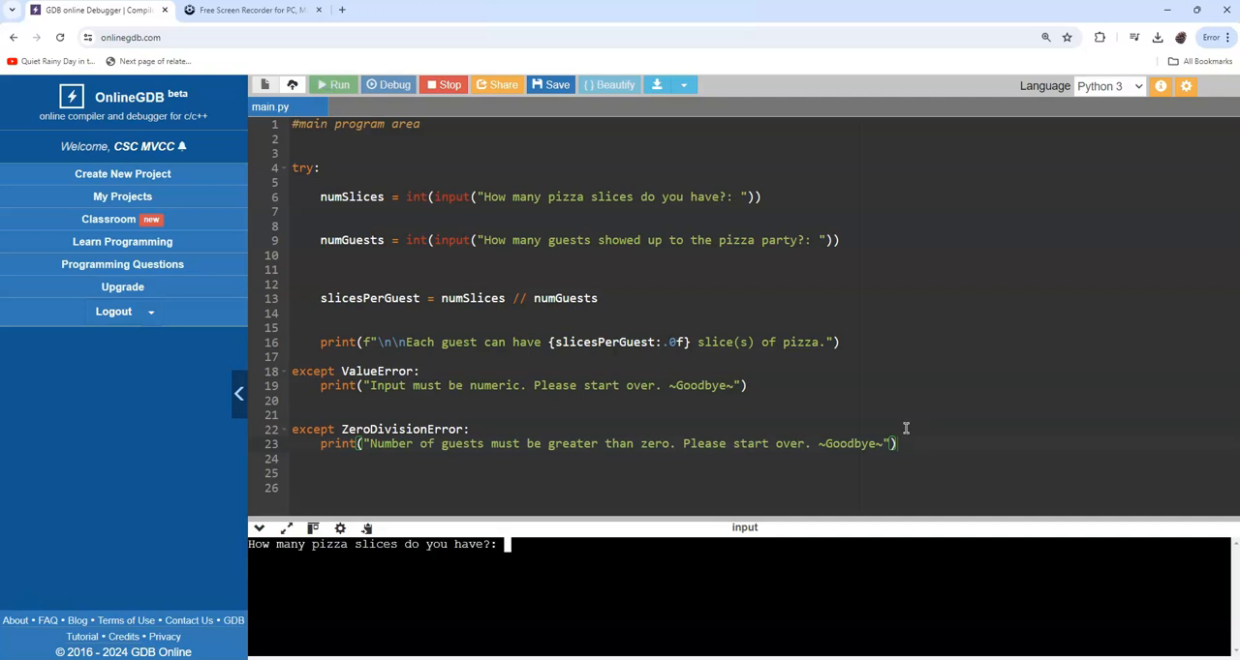
type("30")
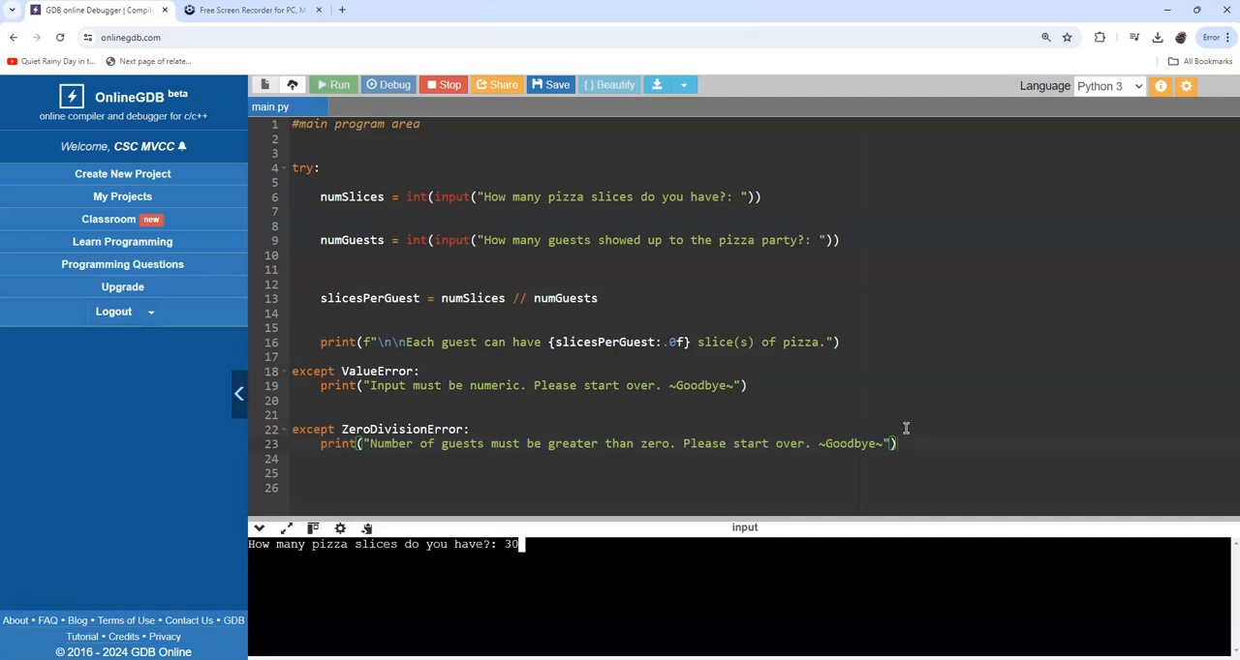
key("Return")
type("except: #generic \"catch-all\" exception")
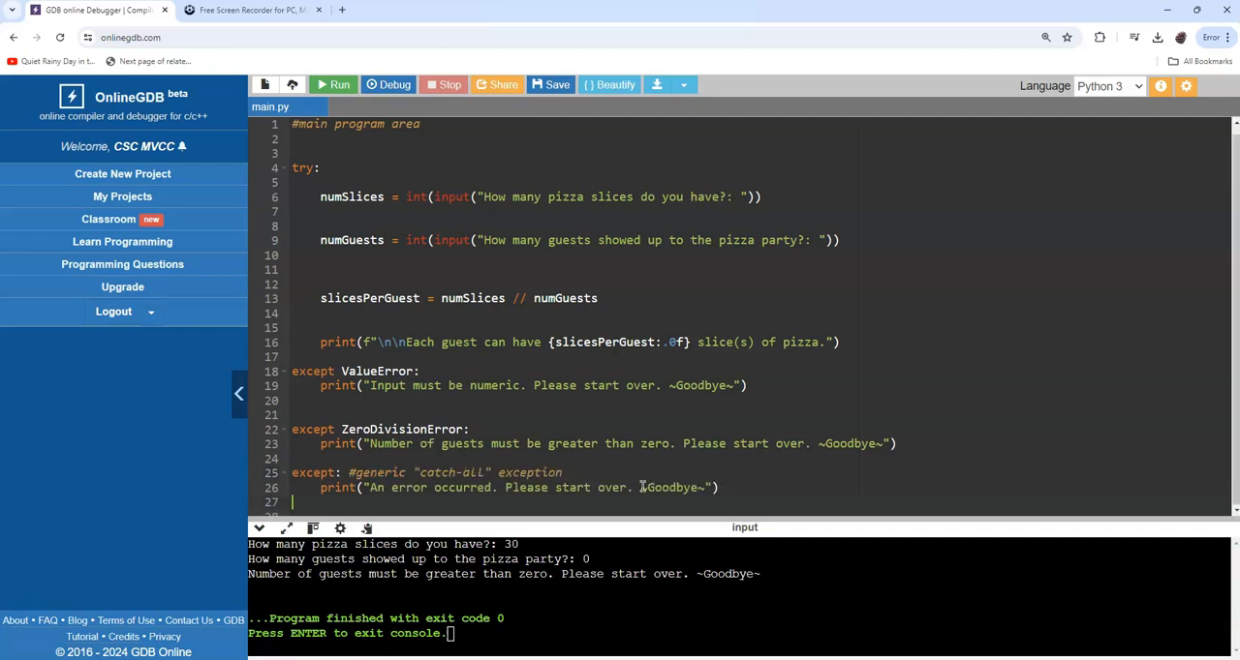
mouse_move(341, 473)
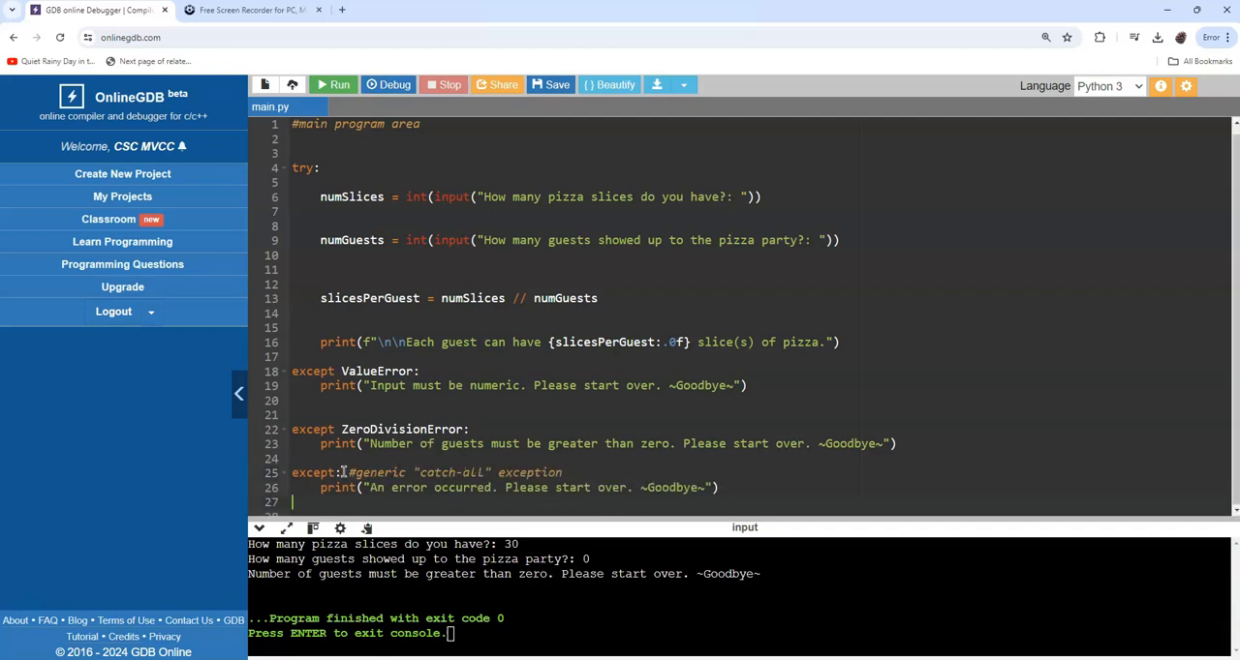
Add a bare except printing 'An error occurred. Please start over.' after the handlers
double_click(402, 429)
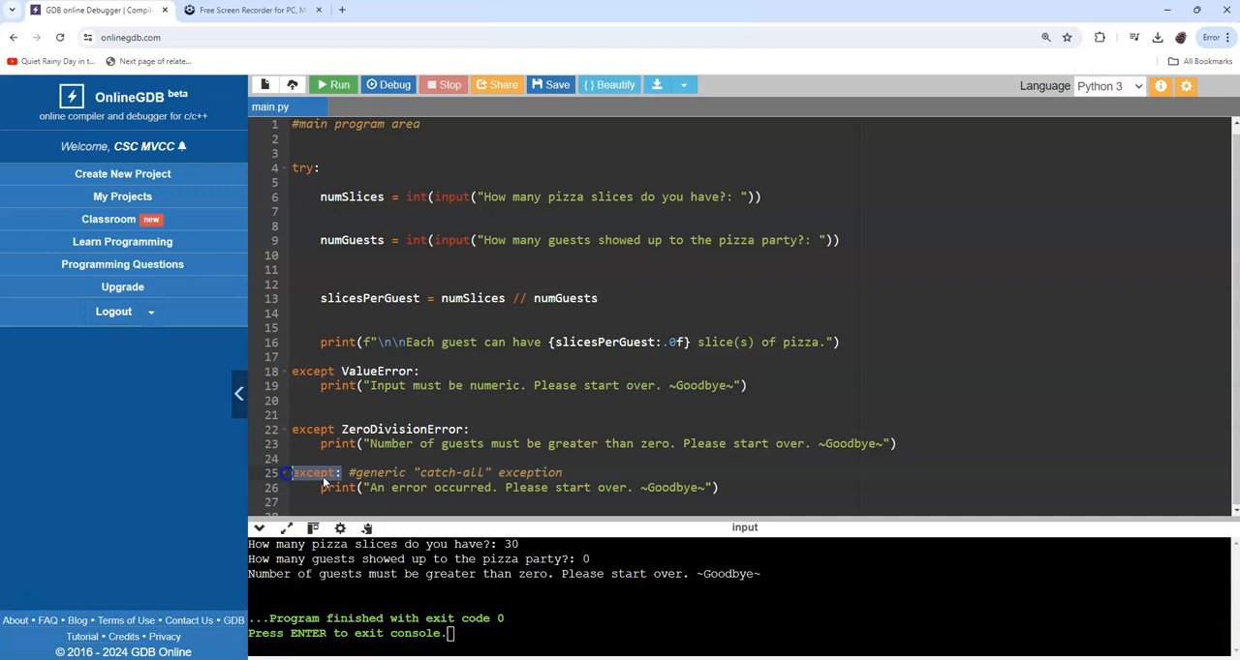
left_click(884, 476)
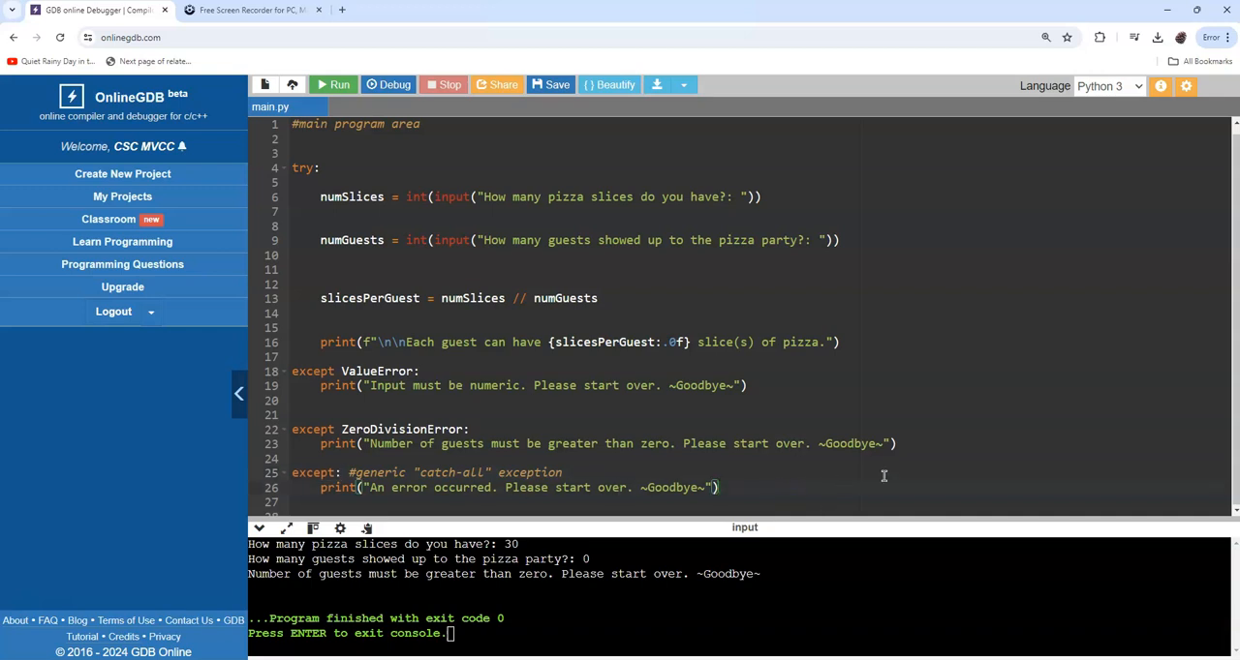
mouse_move(693, 286)
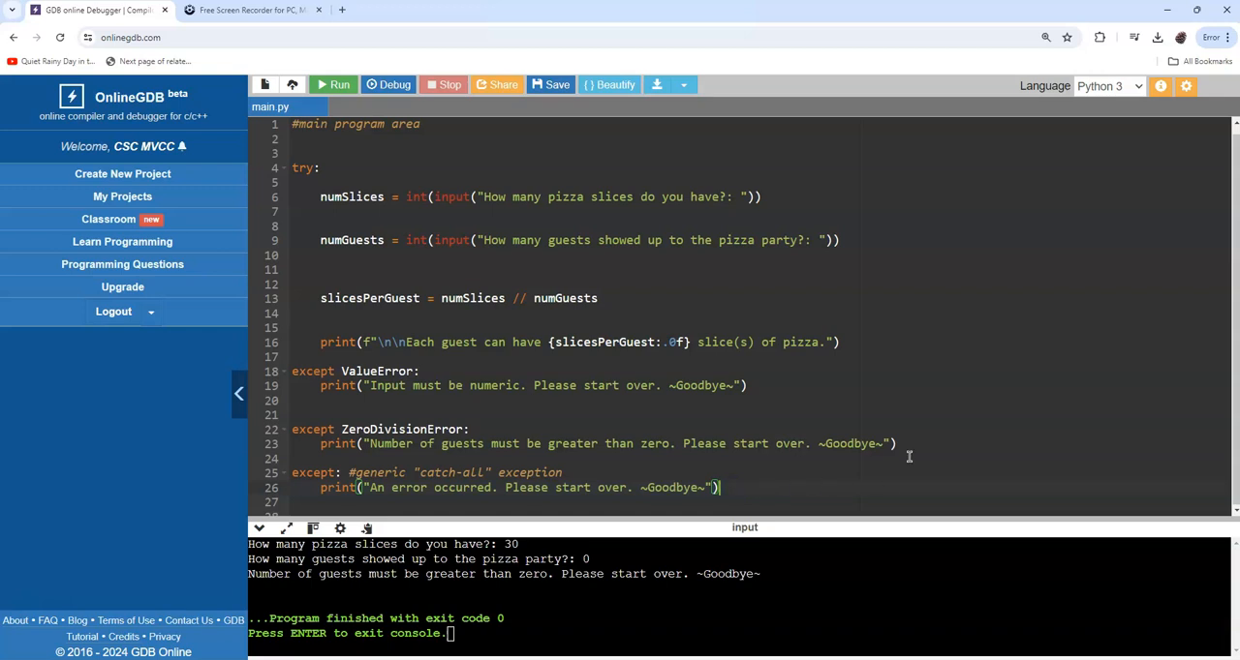
mouse_move(915, 492)
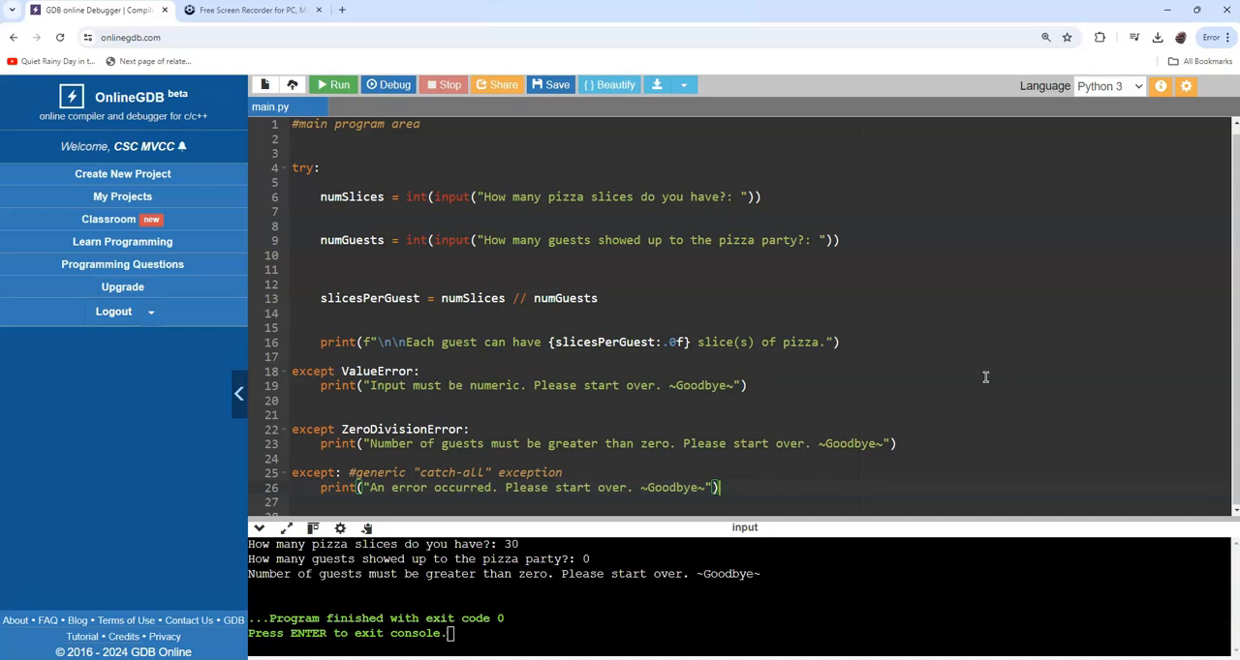
mouse_move(538, 121)
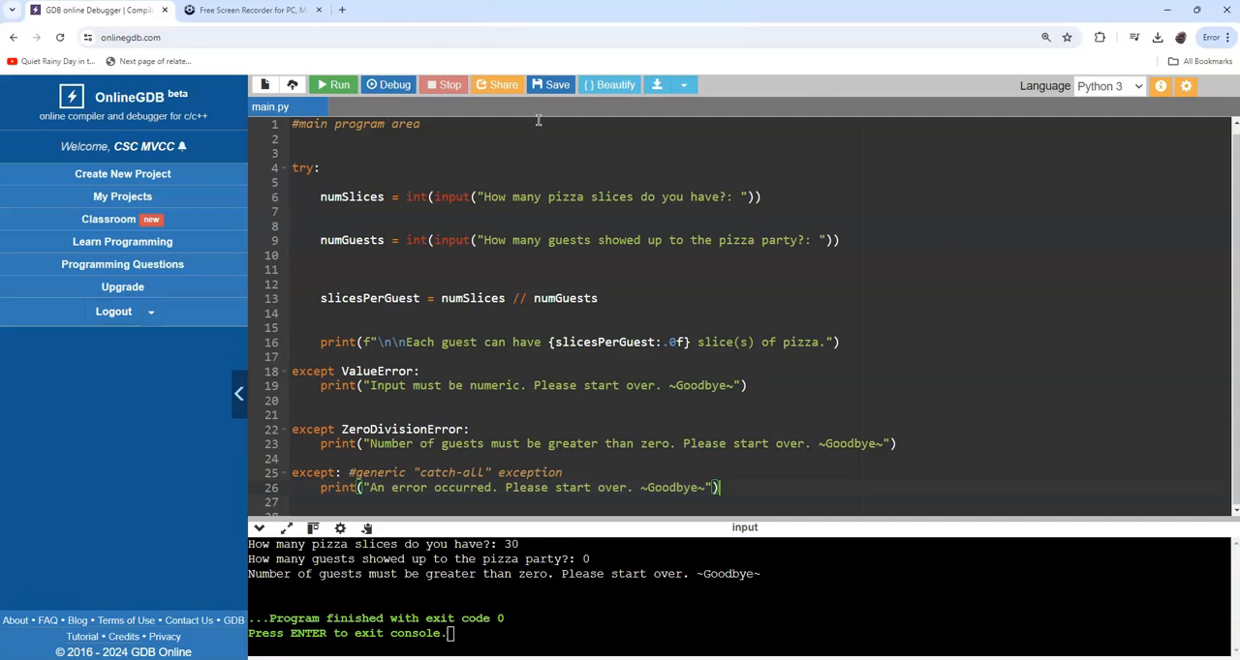